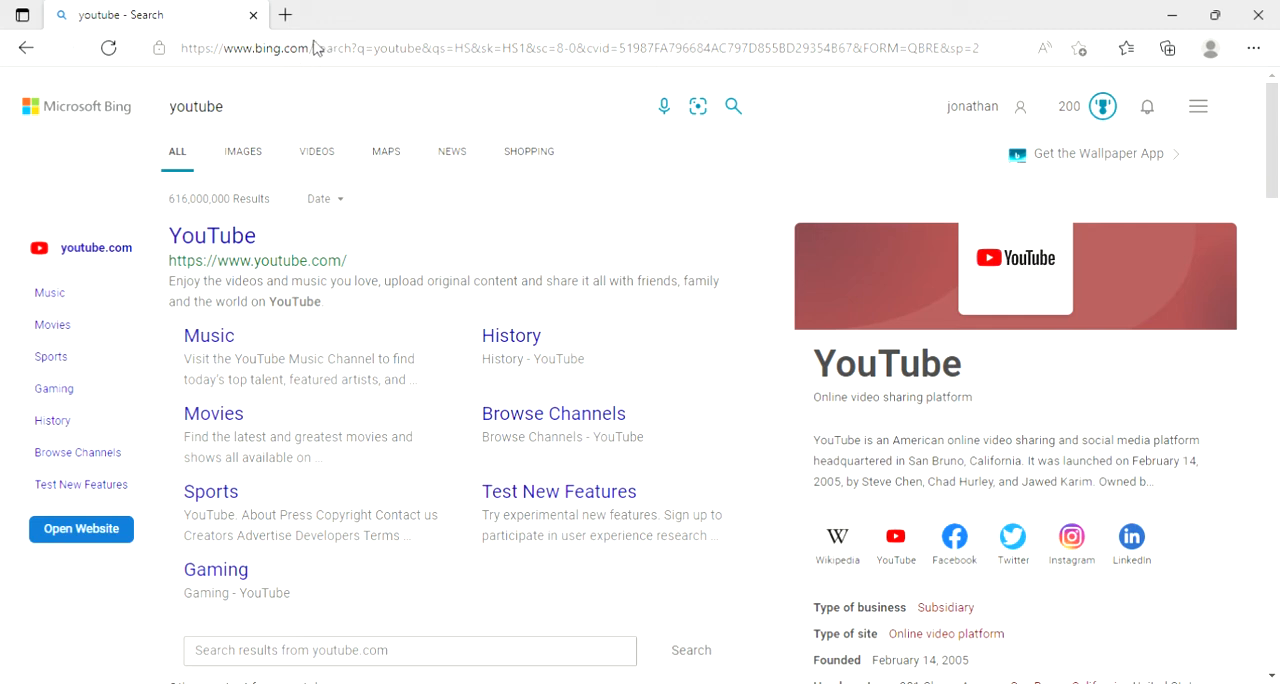
pyautogui.moveTo(528, 208)
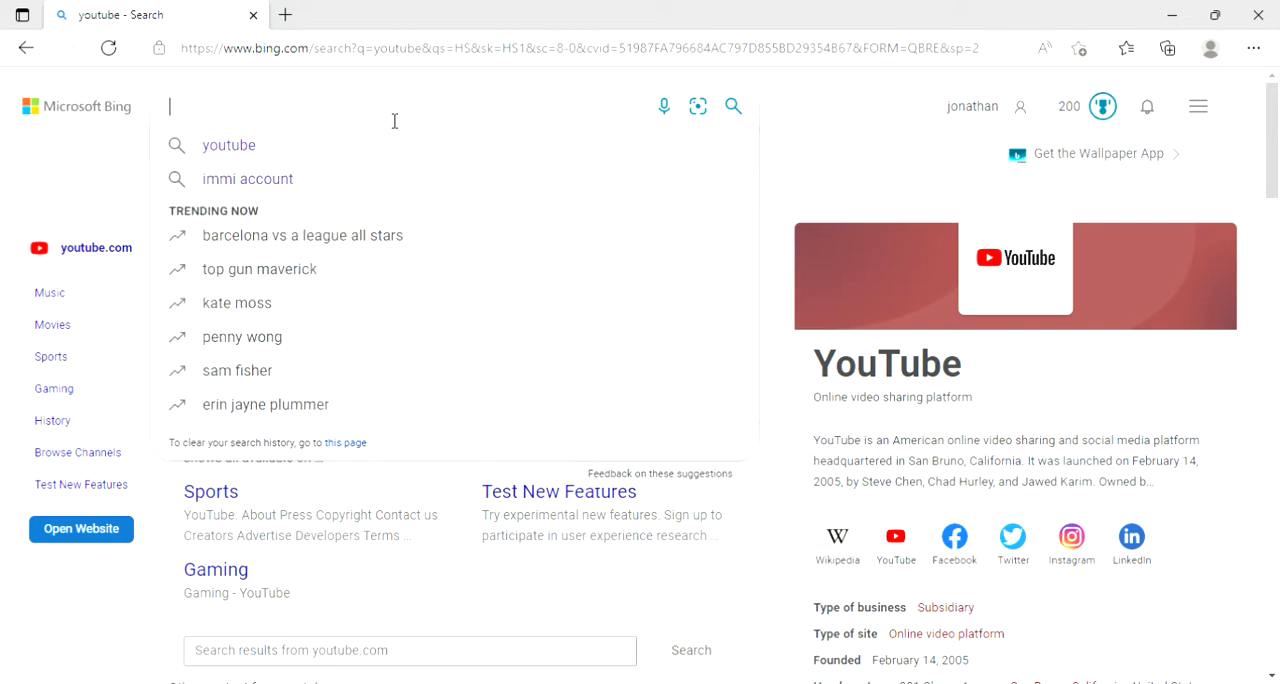
# Search Bing for 'immi account' by picking the matching suggestion.
pyautogui.write('i')
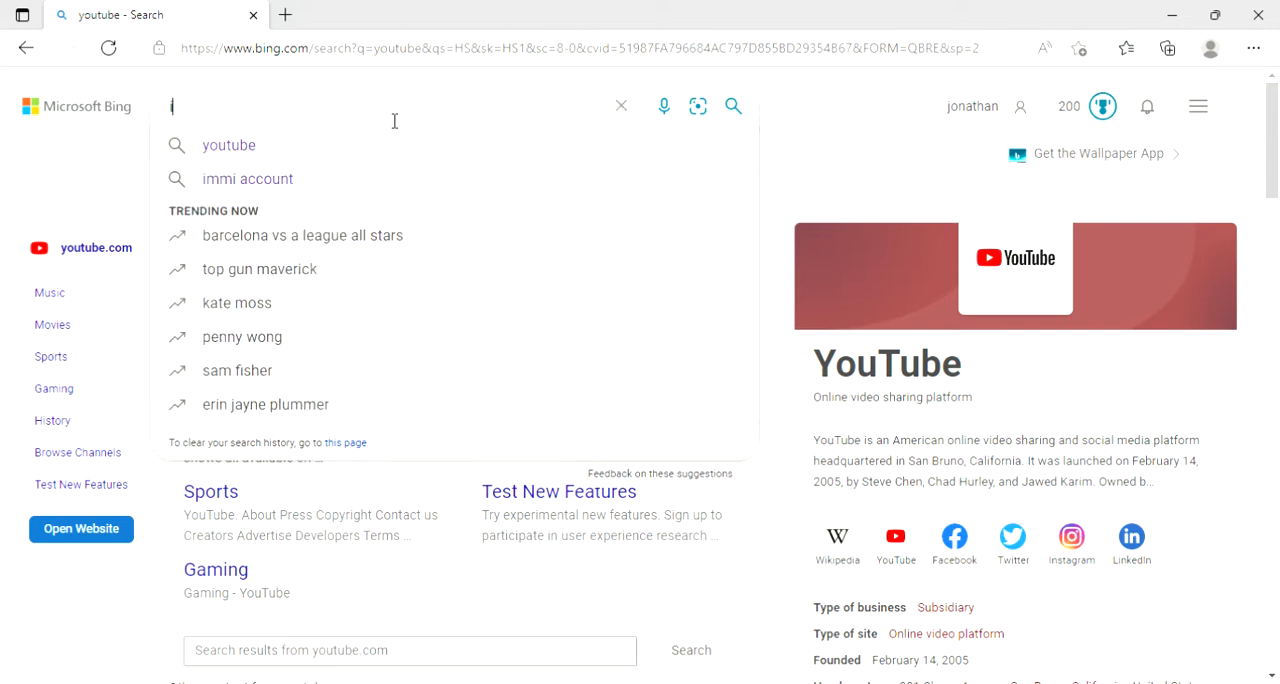
pyautogui.write('mmi acco')
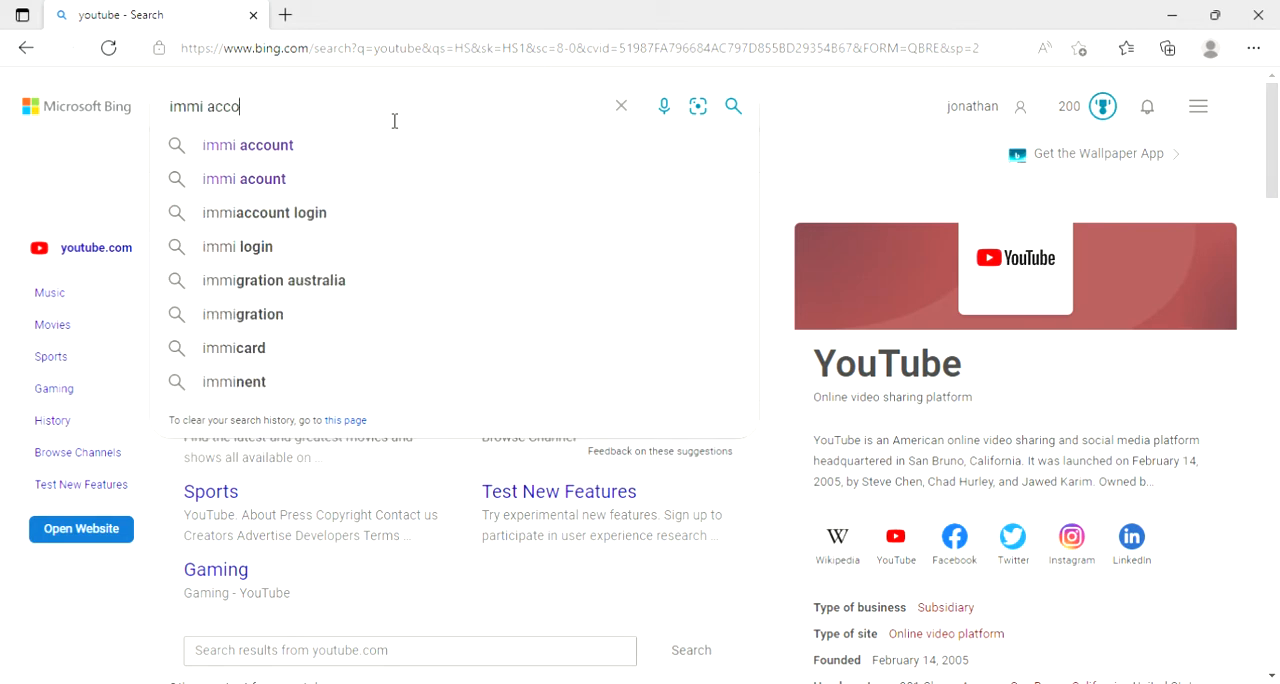
pyautogui.click(247, 145)
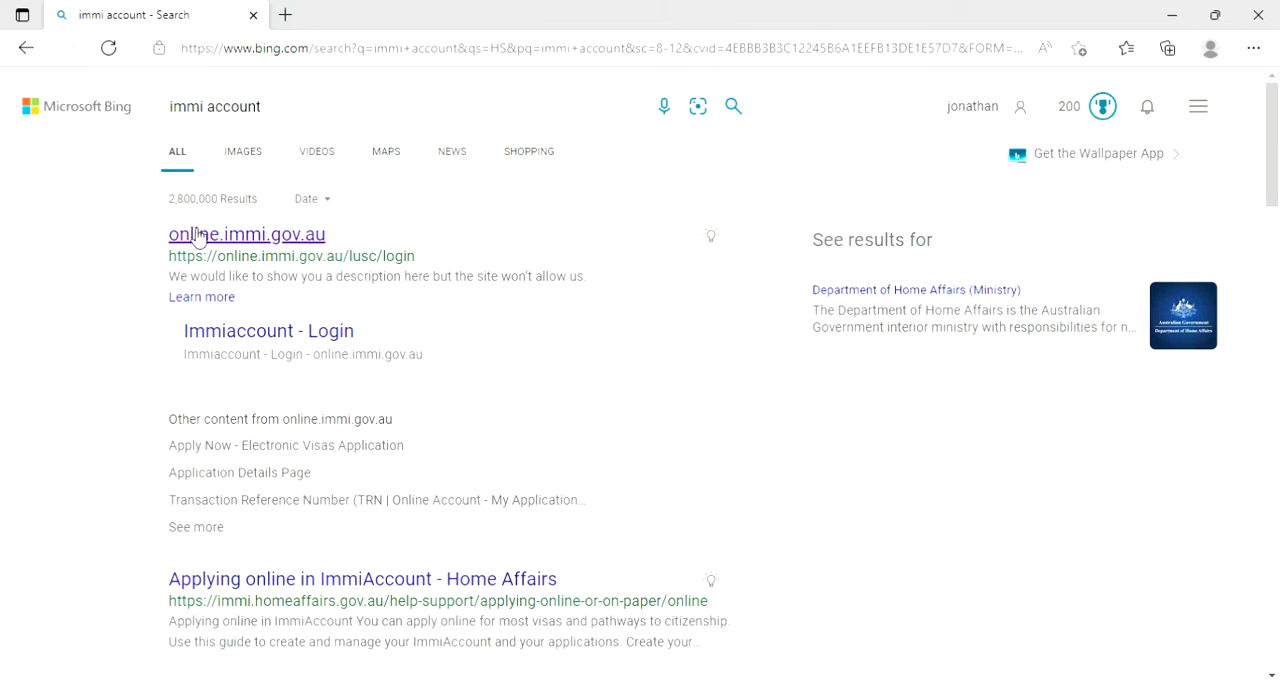
# Open the online.immi.gov.au login site and scroll to the Create an ImmiAccount section.
pyautogui.click(246, 234)
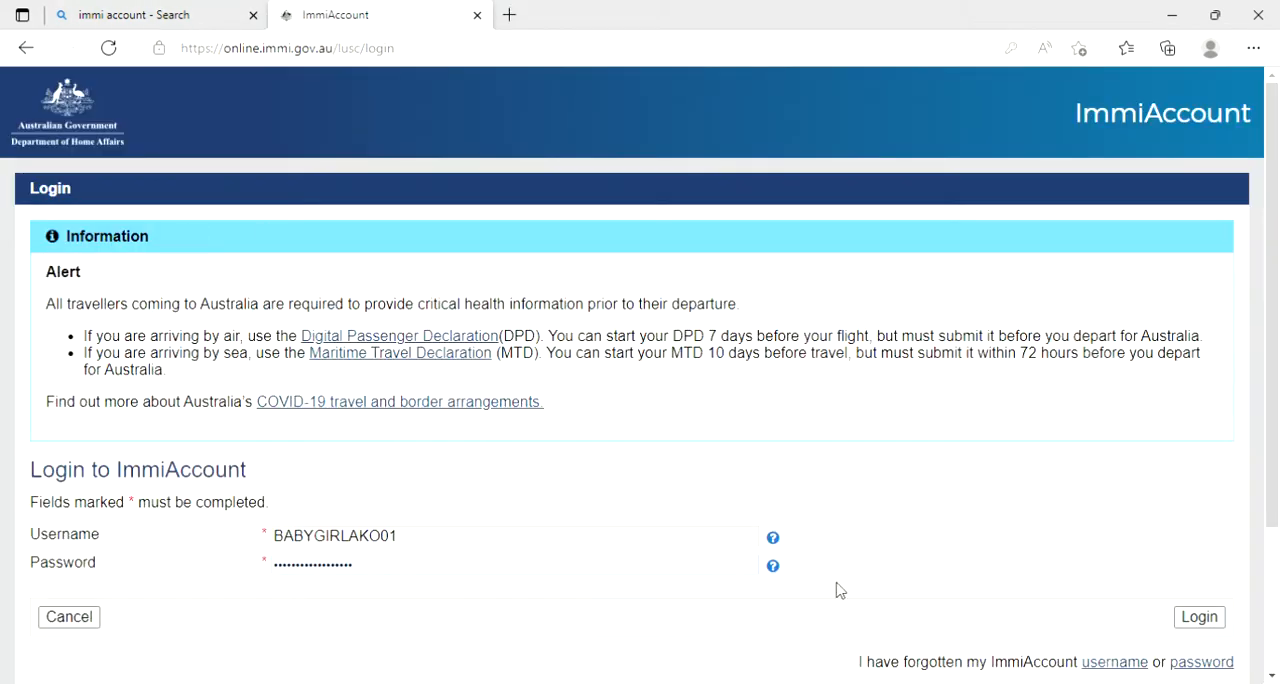
pyautogui.scroll(-3)
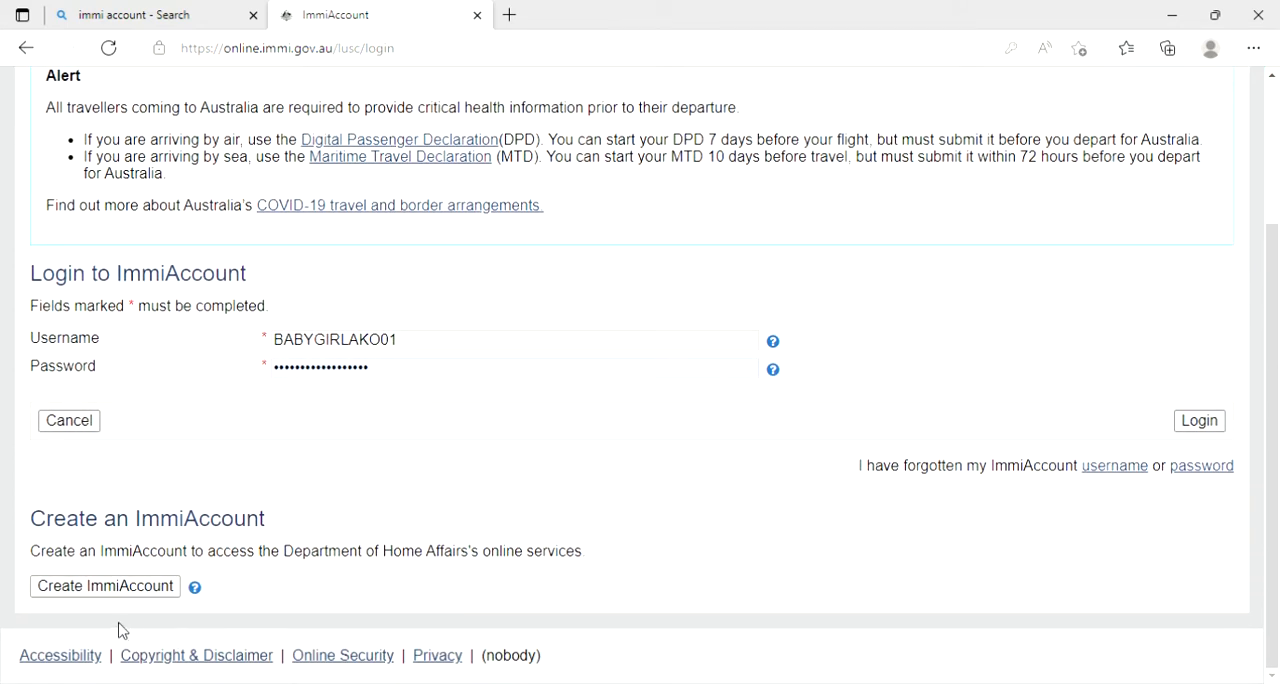
pyautogui.moveTo(97, 610)
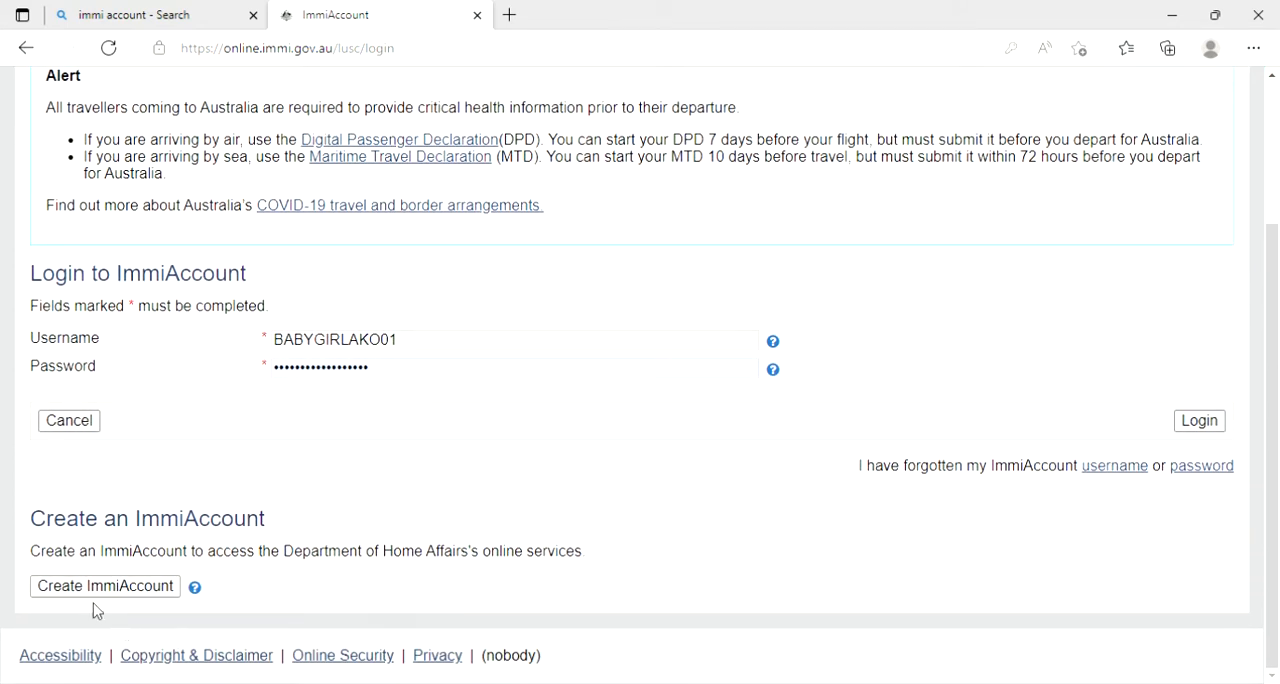
pyautogui.click(105, 586)
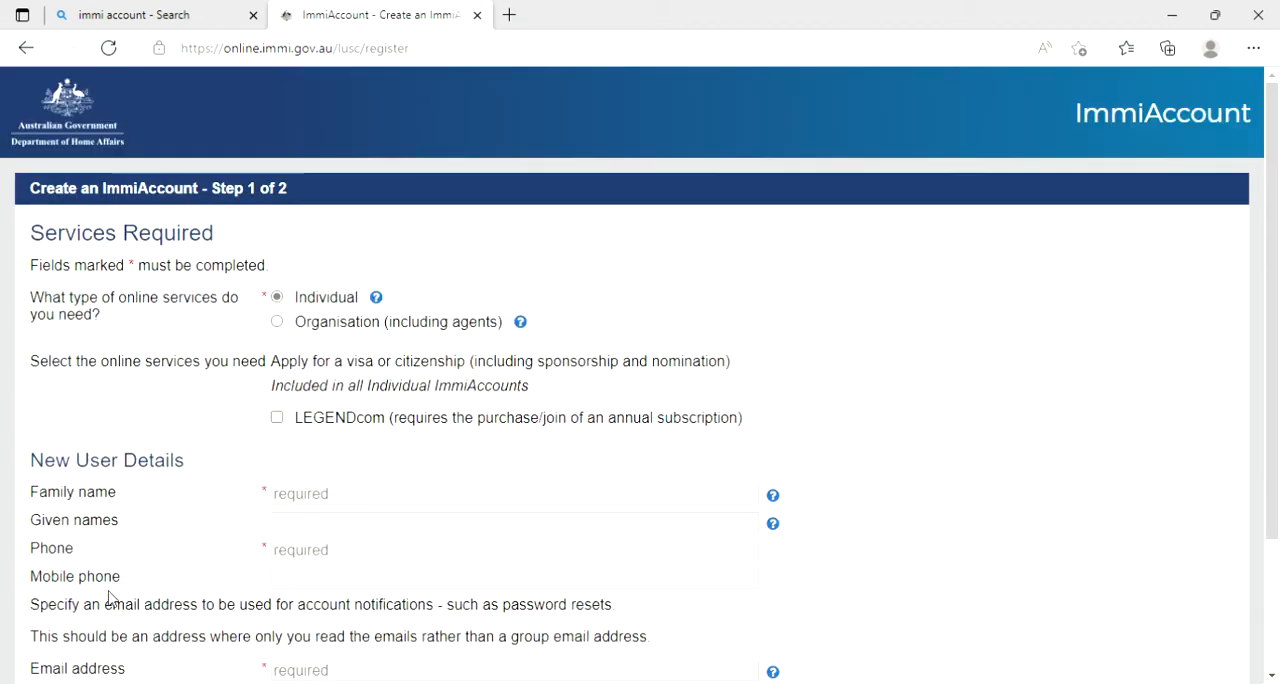
pyautogui.moveTo(556, 462)
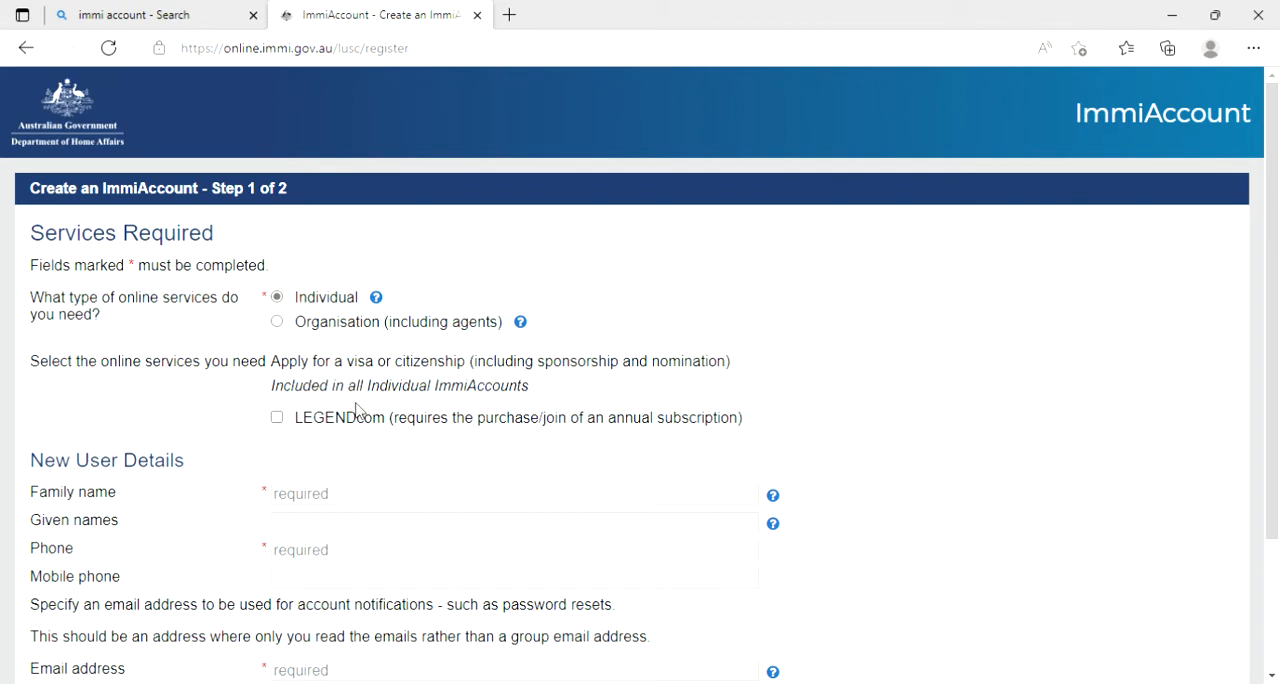
pyautogui.moveTo(535, 513)
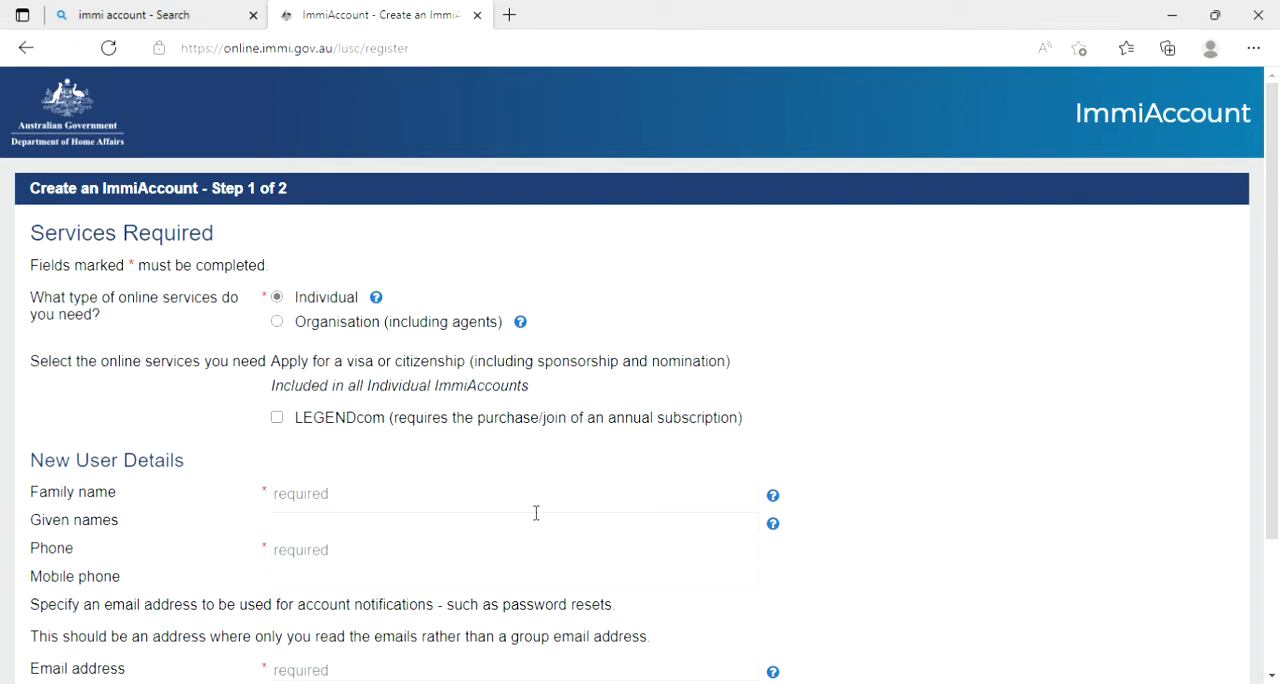
pyautogui.click(512, 493)
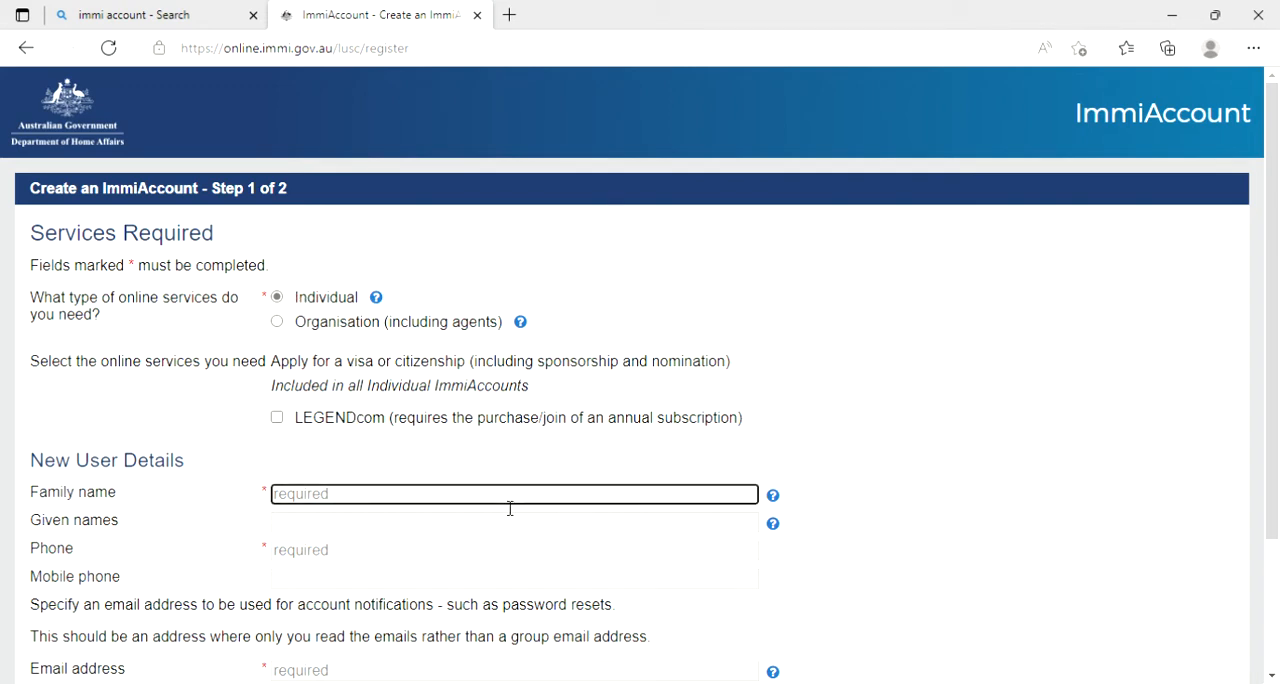
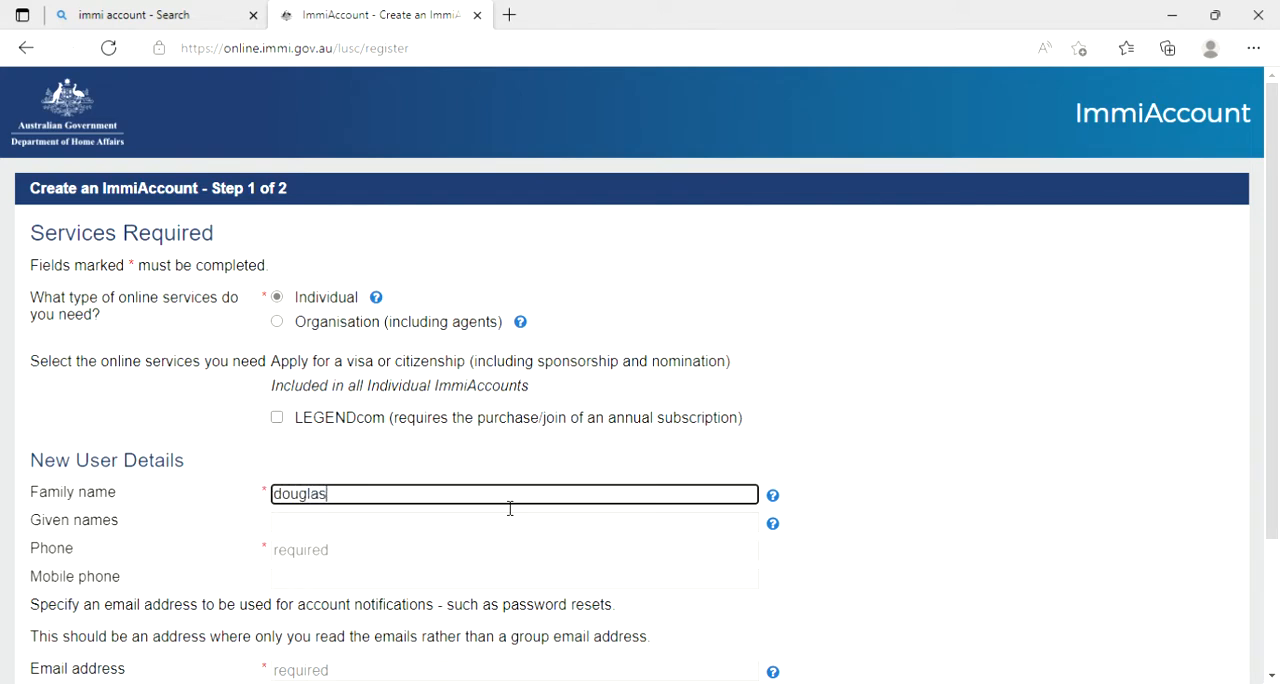
pyautogui.click(513, 522)
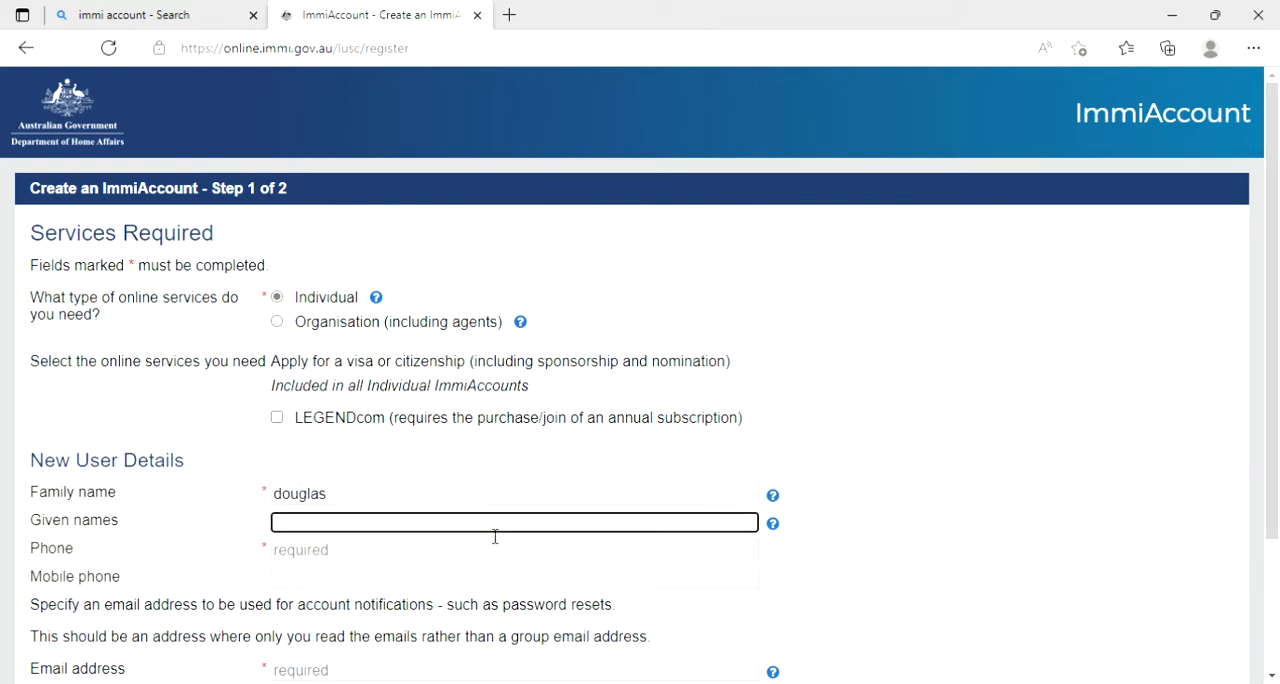
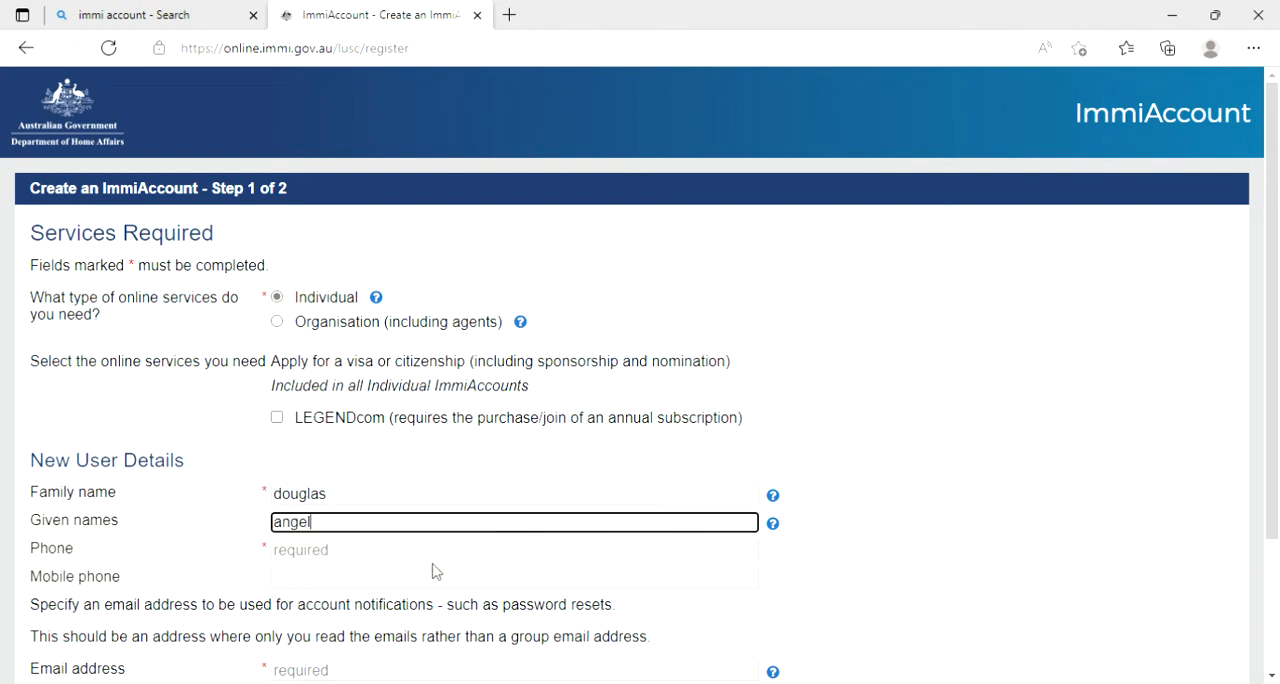
pyautogui.click(513, 550)
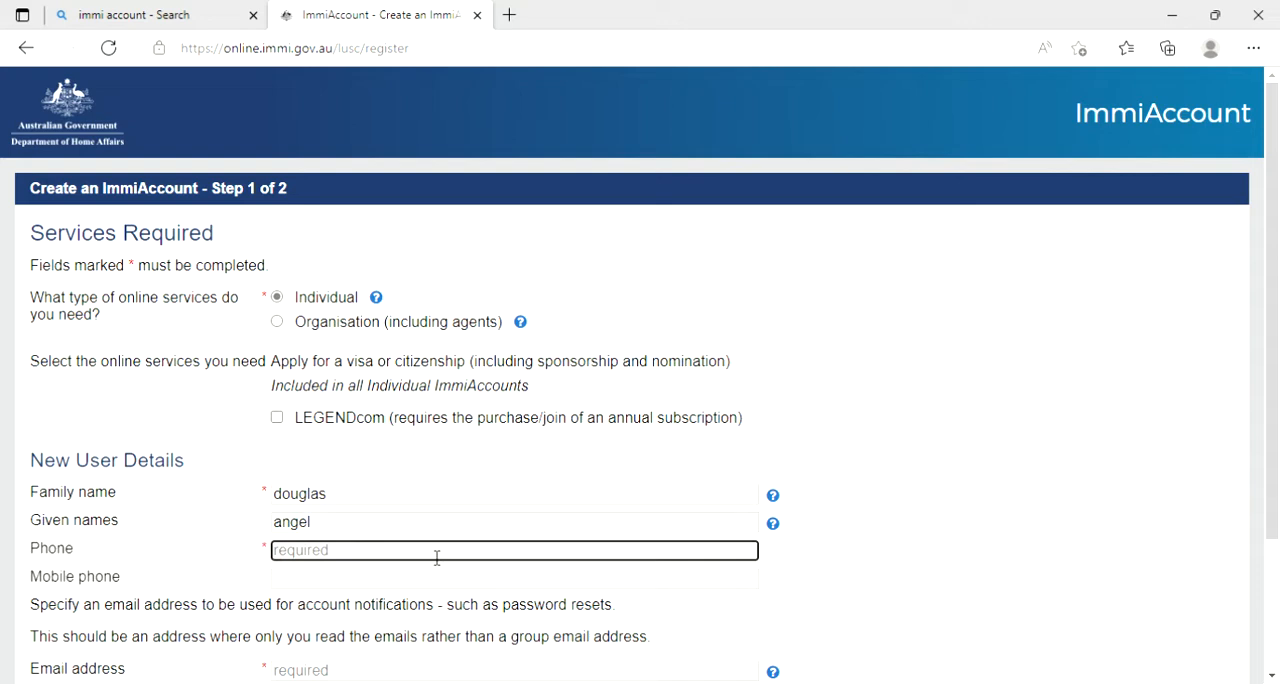
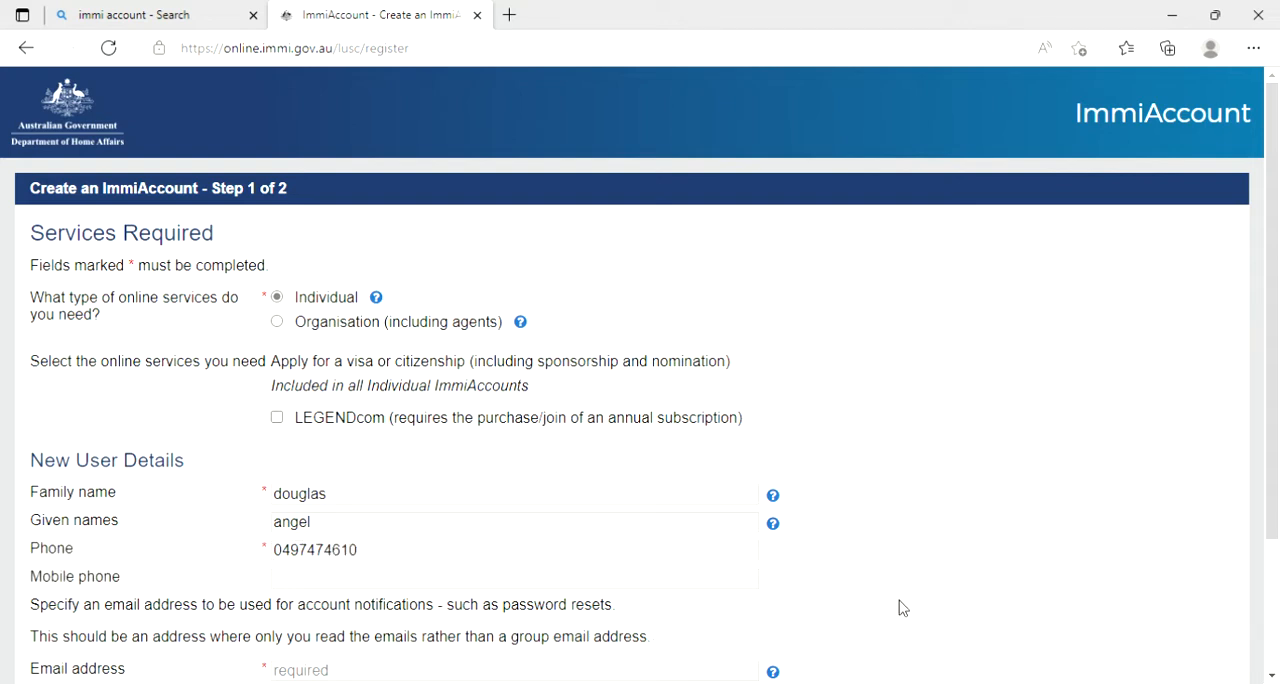
# Enter the email address beginning 'edna3' and ending '.com'.
pyautogui.scroll(-3)
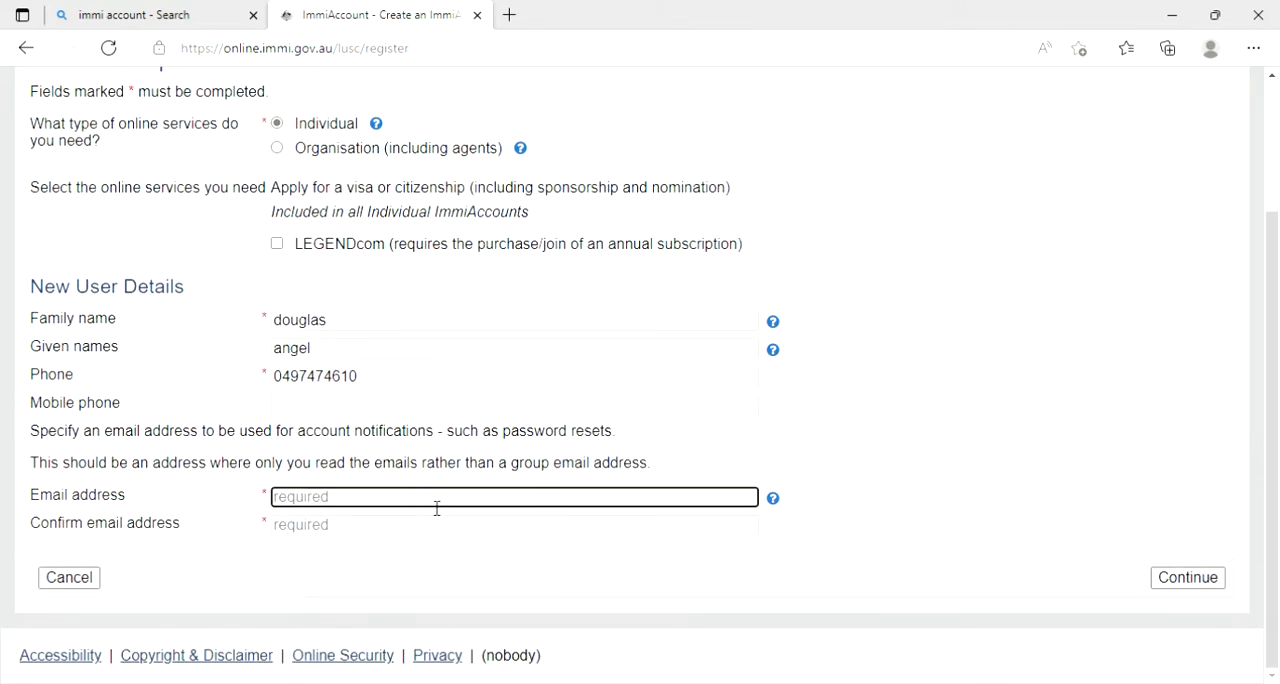
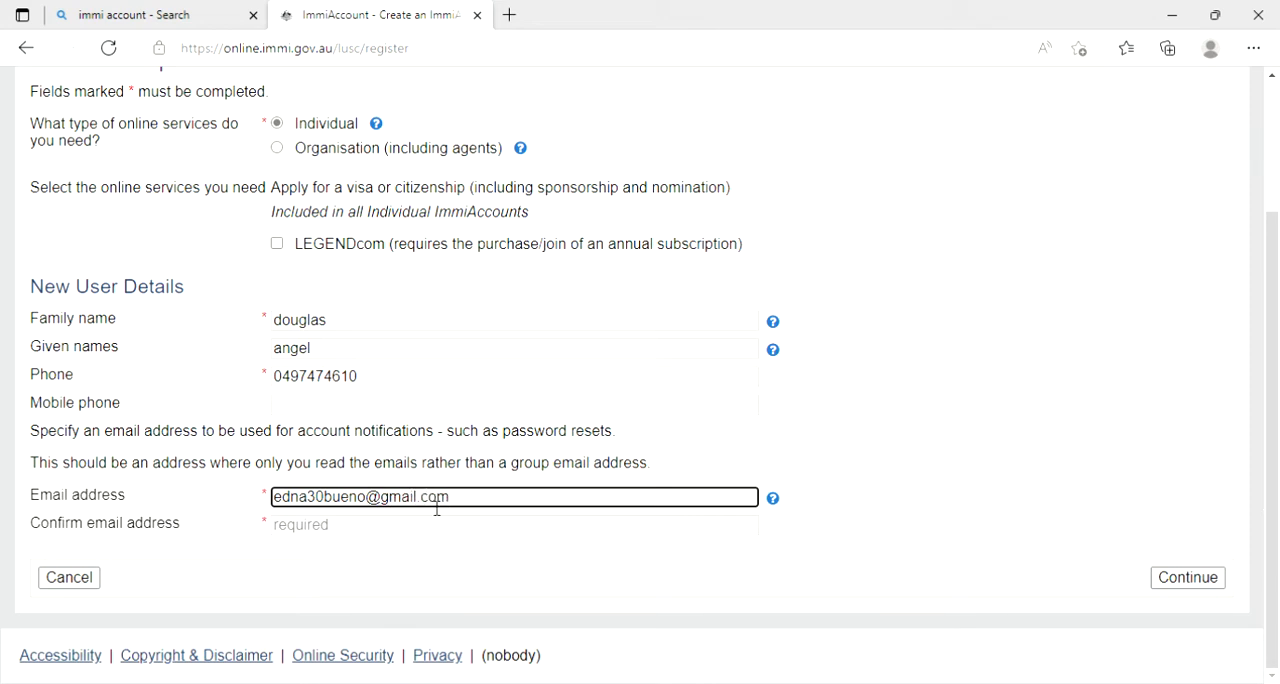
# Enter the matching confirmation email address and fix its typo.
pyautogui.click(513, 524)
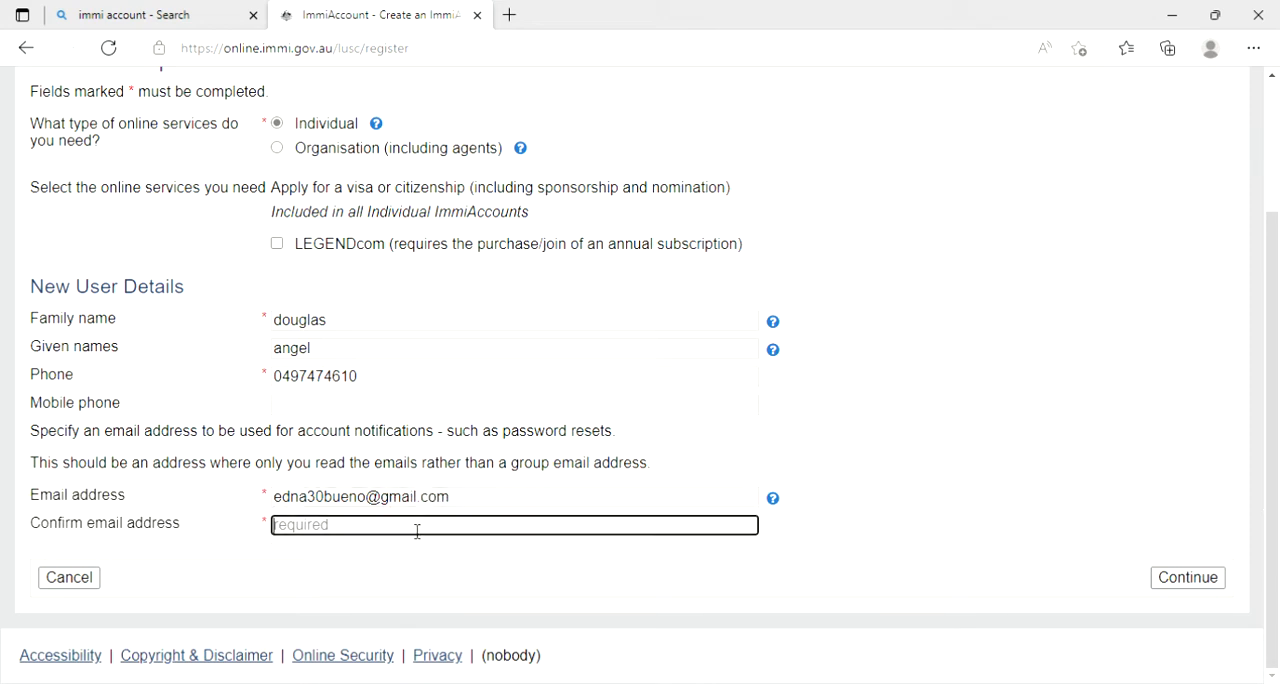
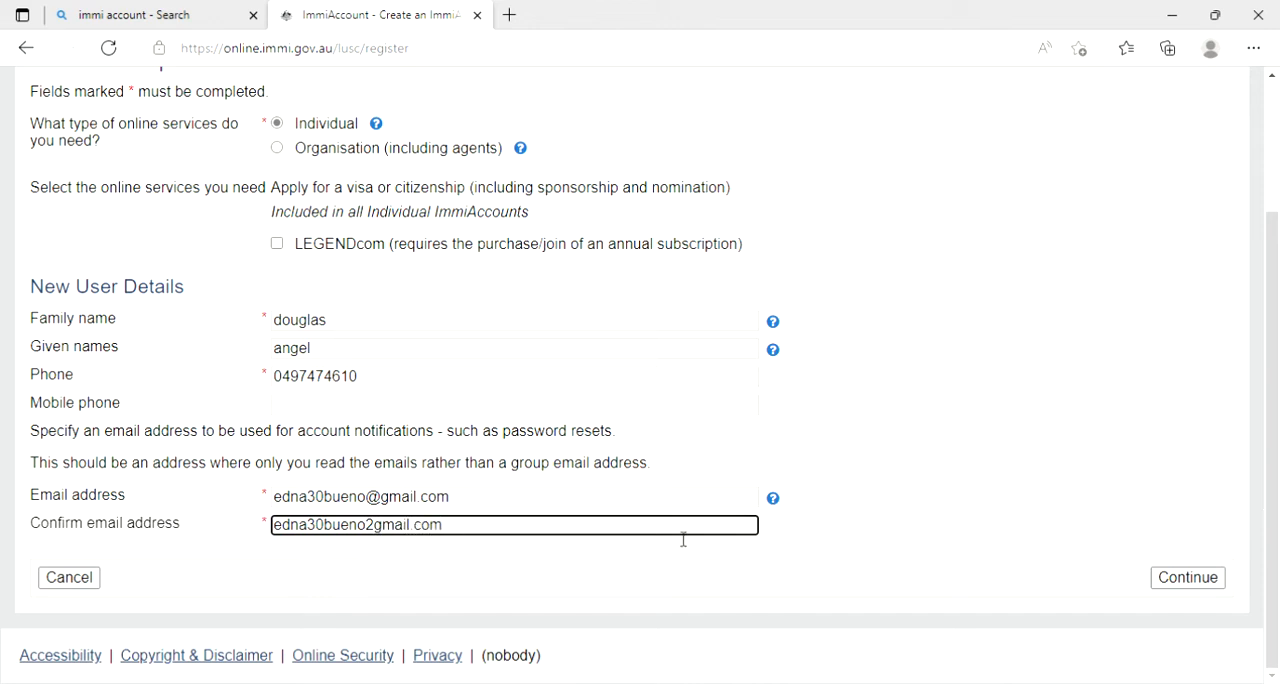
pyautogui.click(950, 453)
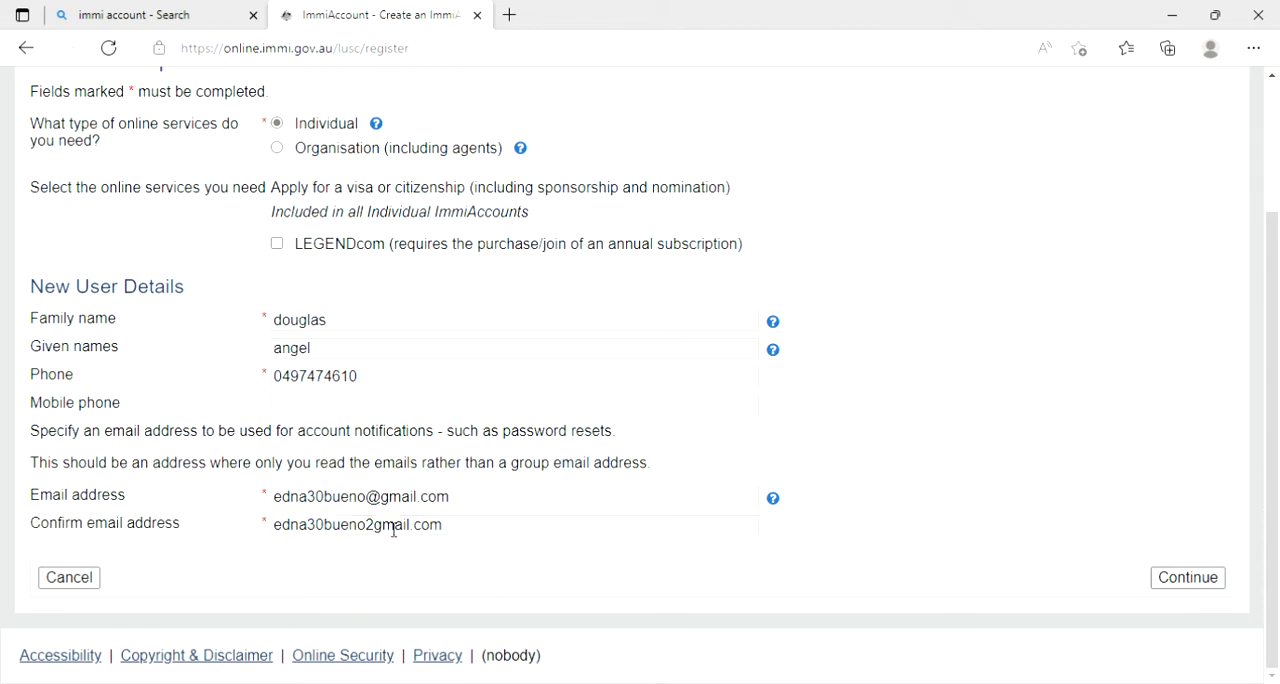
pyautogui.click(400, 524)
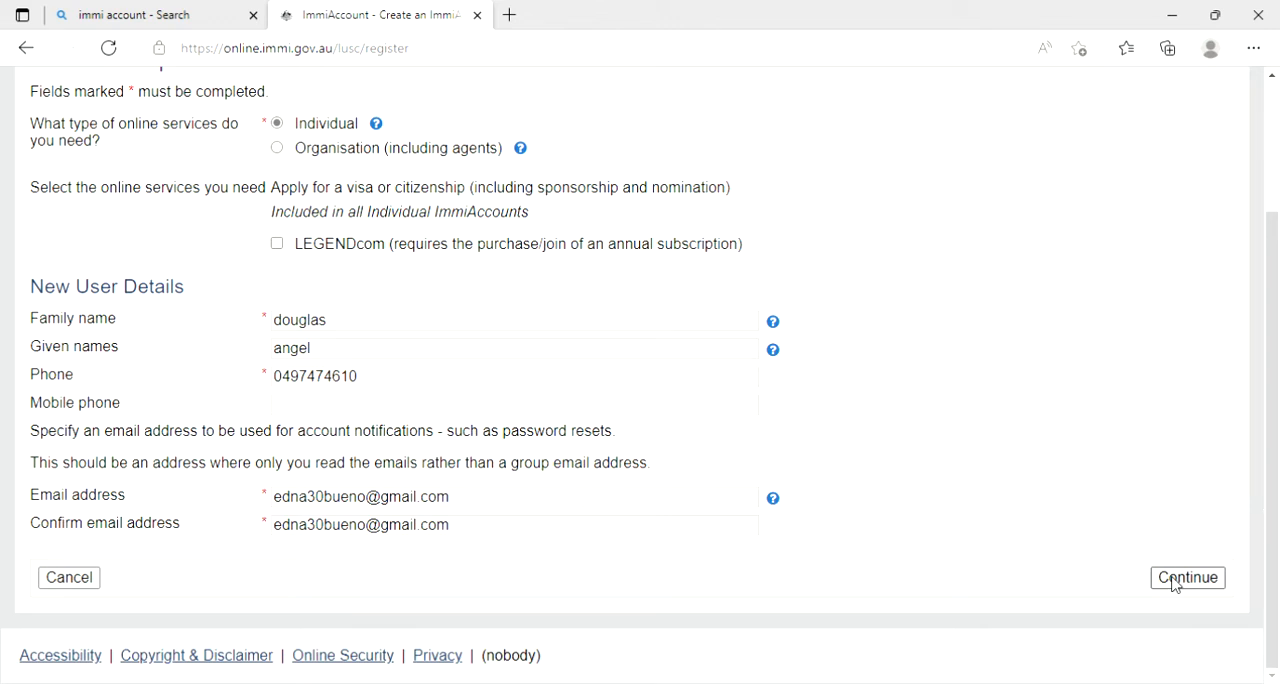
pyautogui.moveTo(1174, 586)
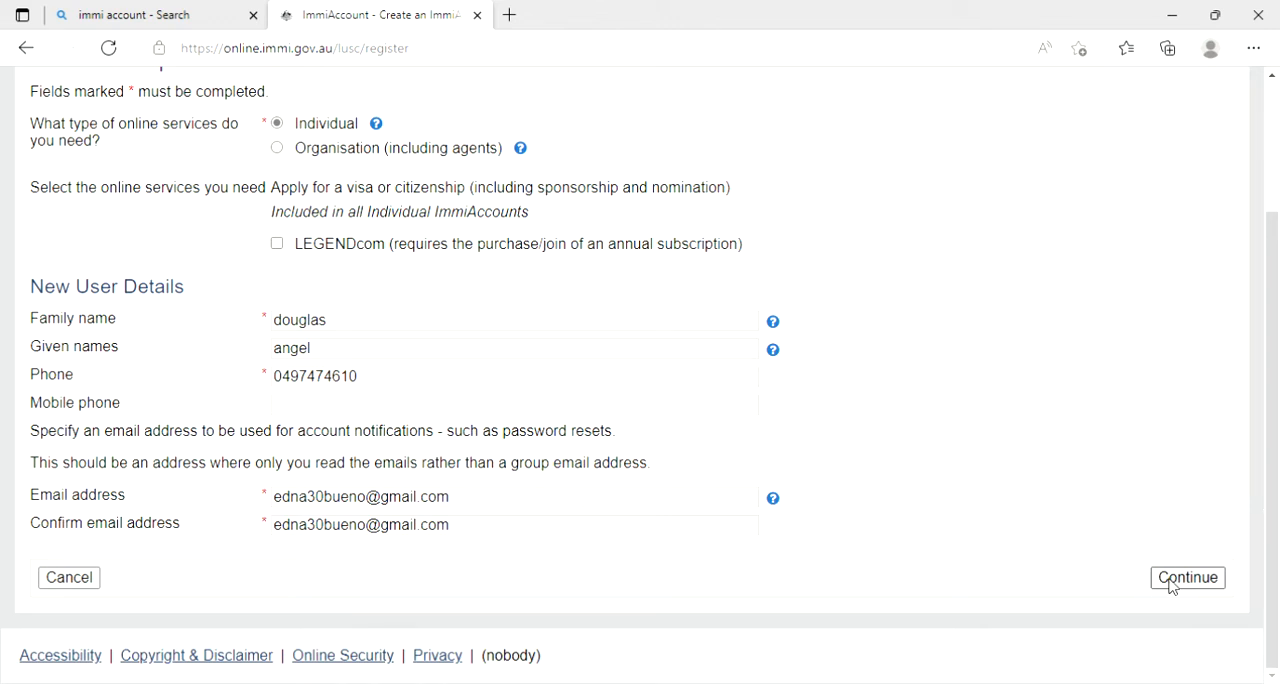
pyautogui.click(1187, 577)
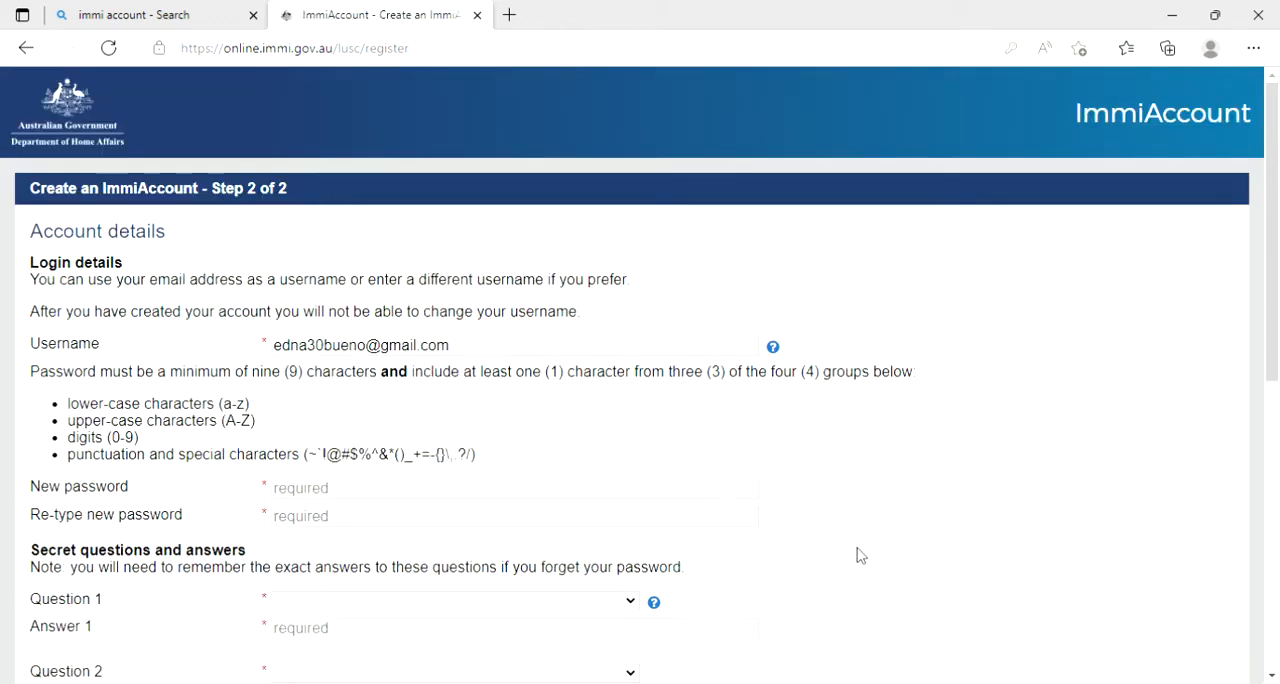
pyautogui.moveTo(532, 360)
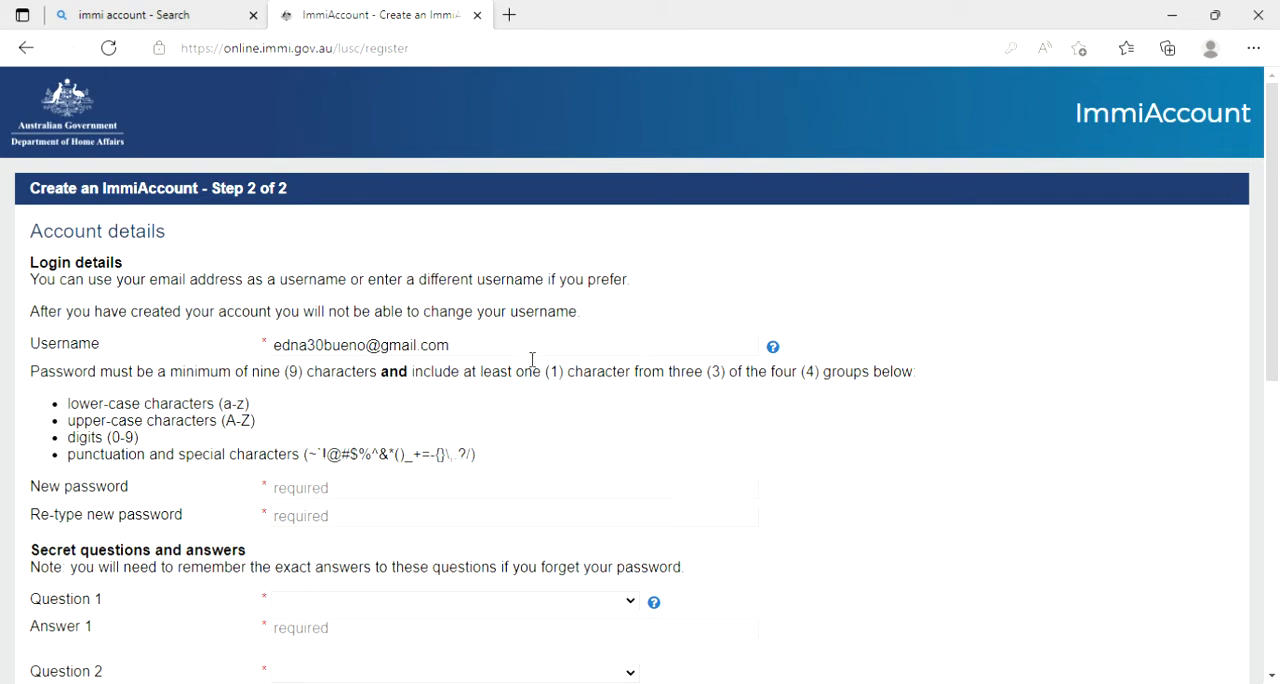
pyautogui.moveTo(533, 359)
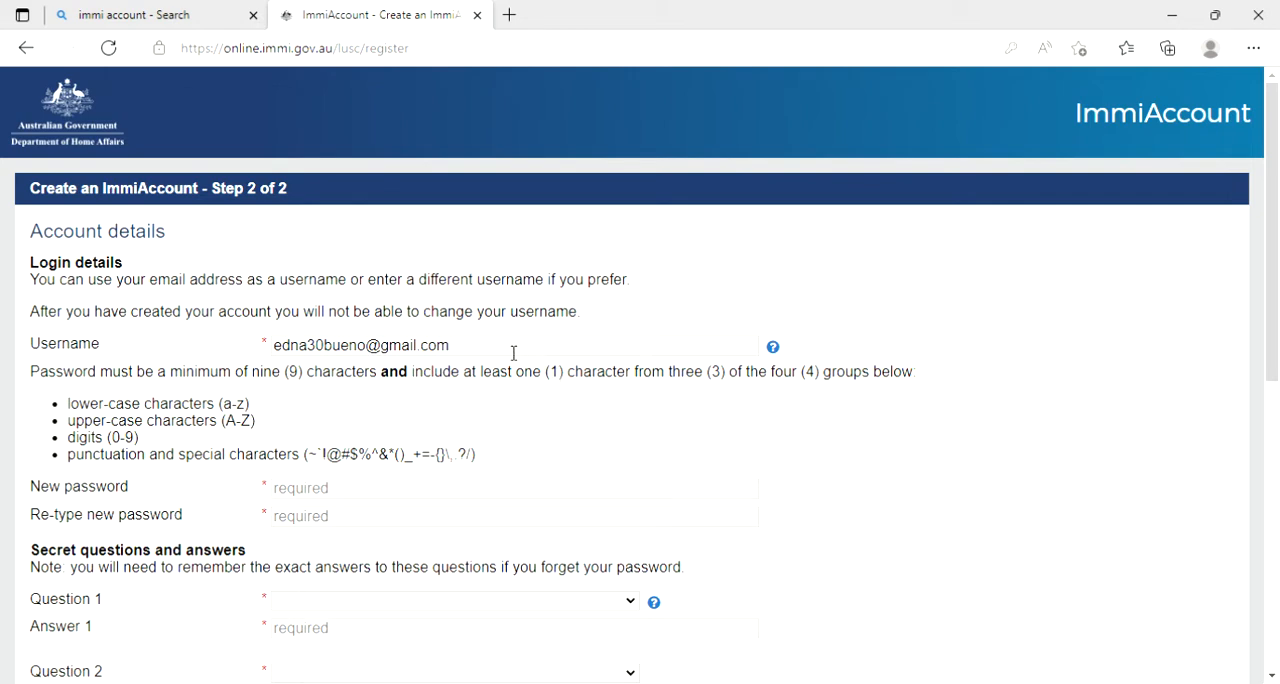
pyautogui.moveTo(505, 358)
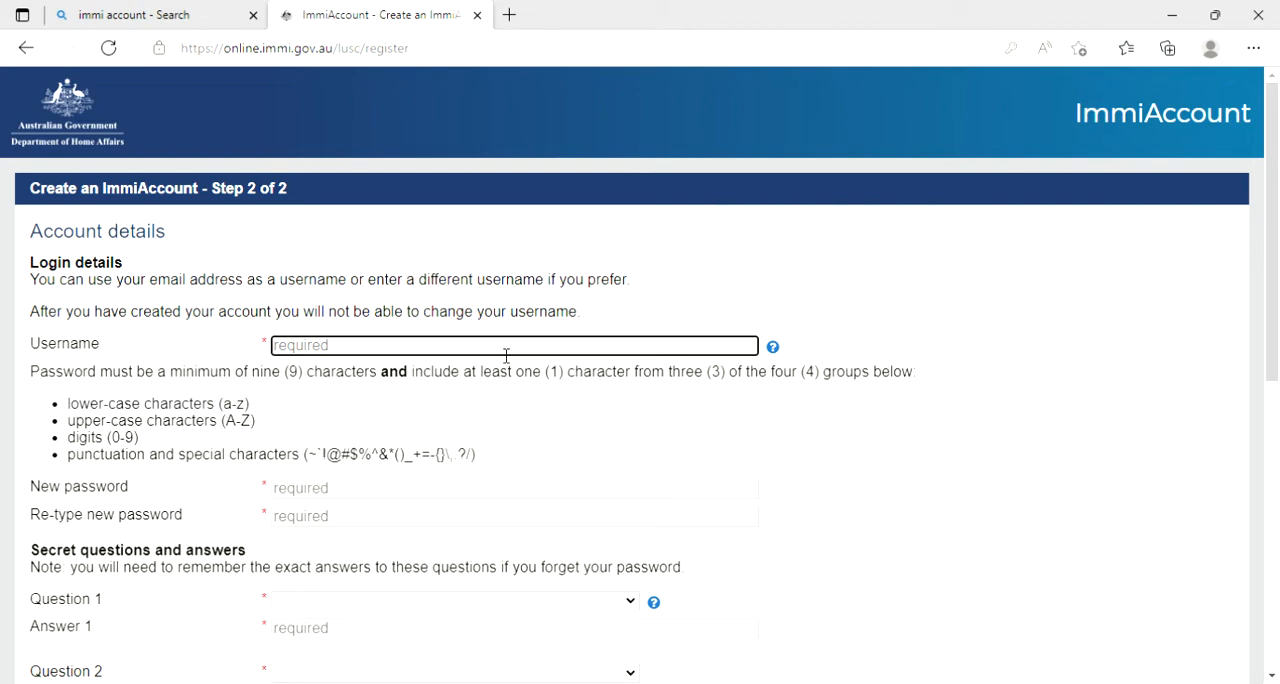
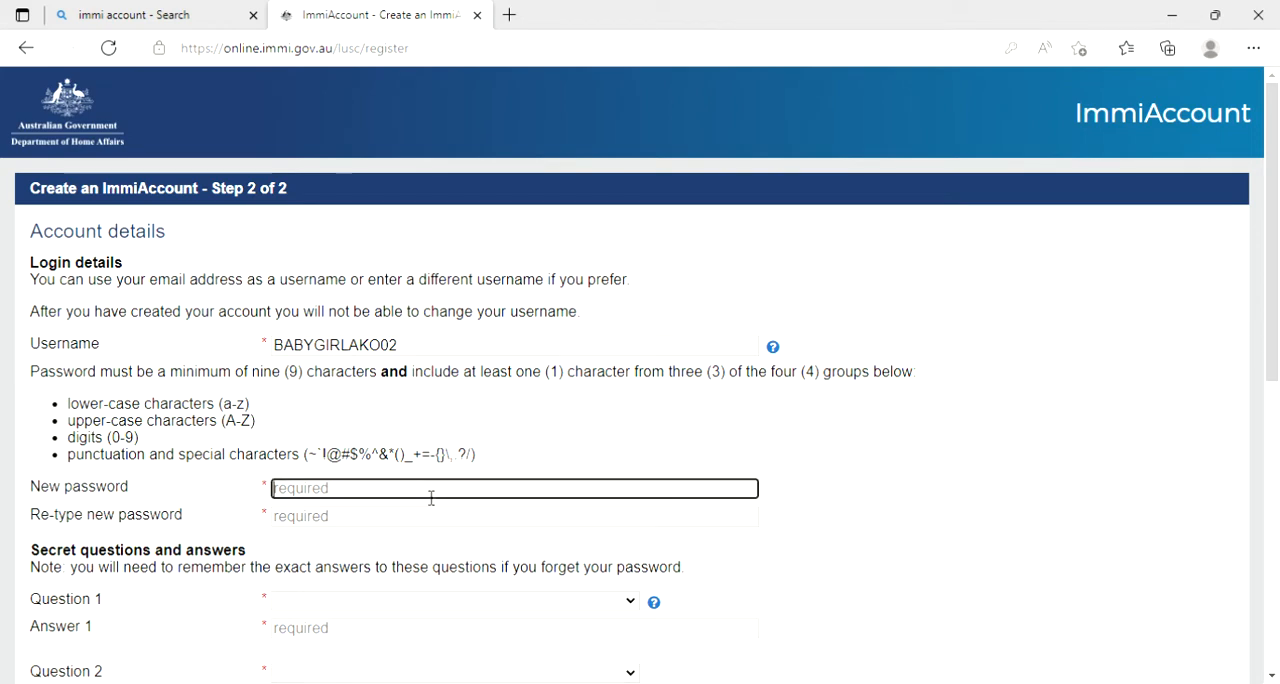
# Enter a new password and retype the same password to confirm it.
pyautogui.write('•••')
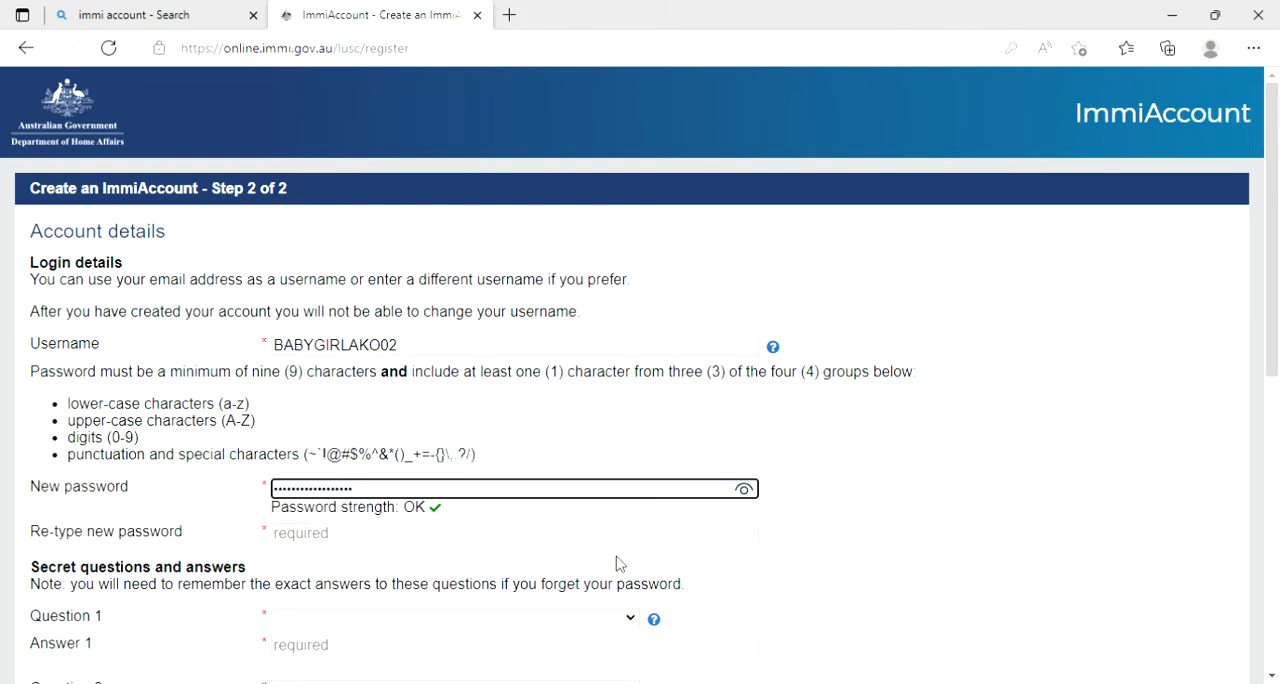
pyautogui.click(513, 532)
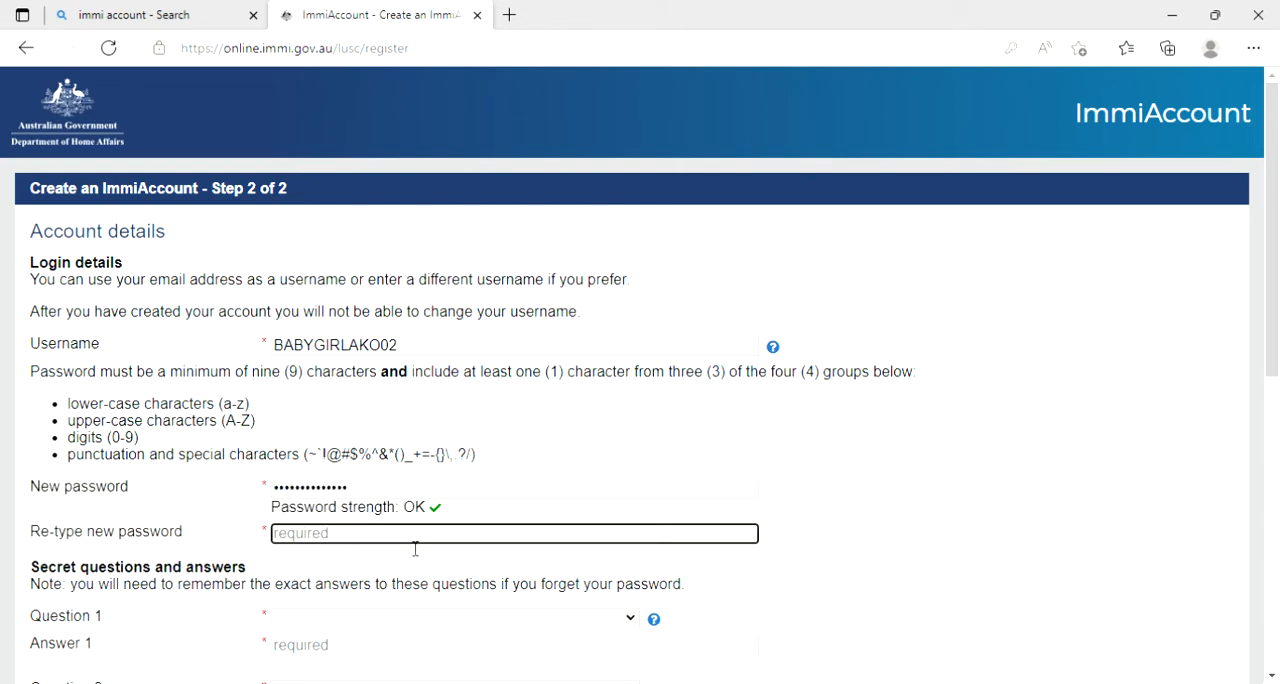
pyautogui.write('•••••')
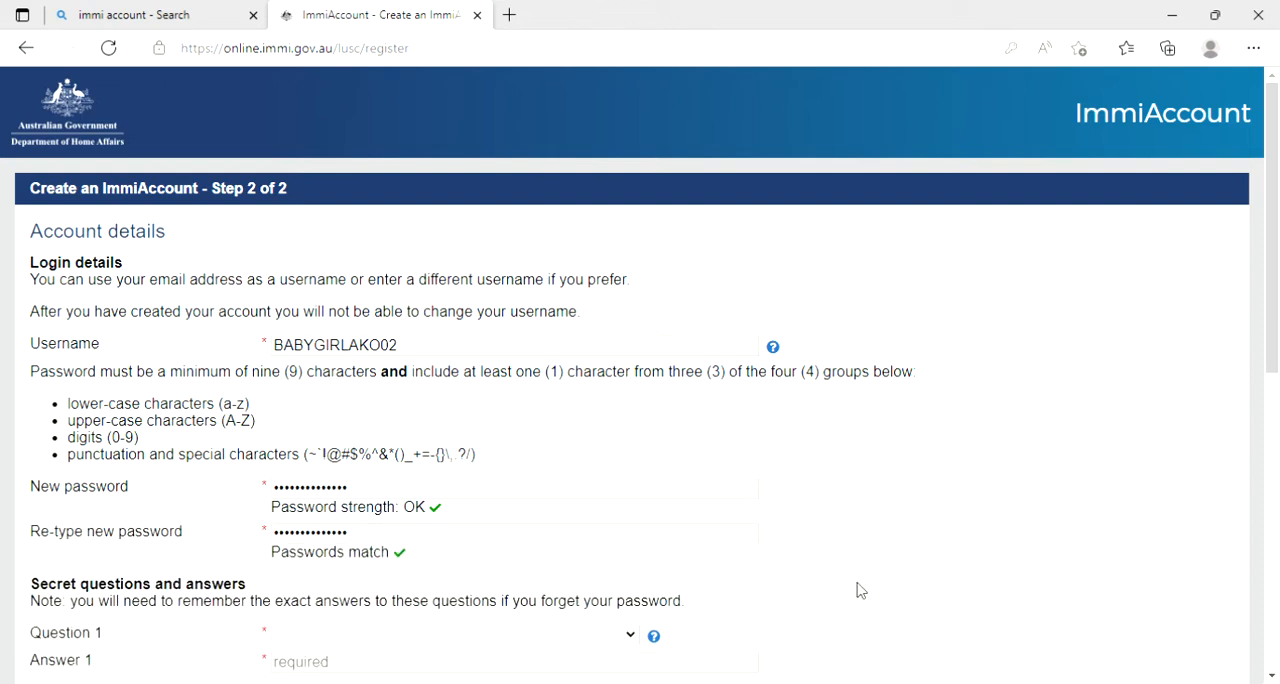
pyautogui.scroll(-3)
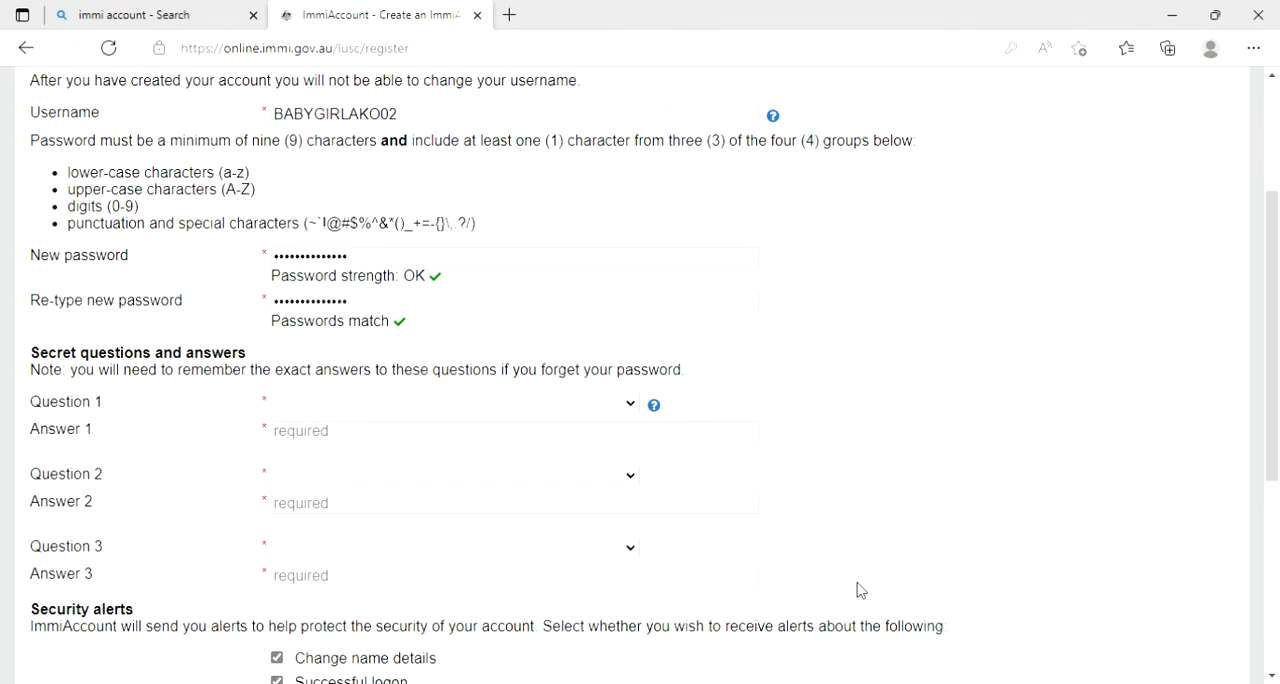
pyautogui.moveTo(350, 412)
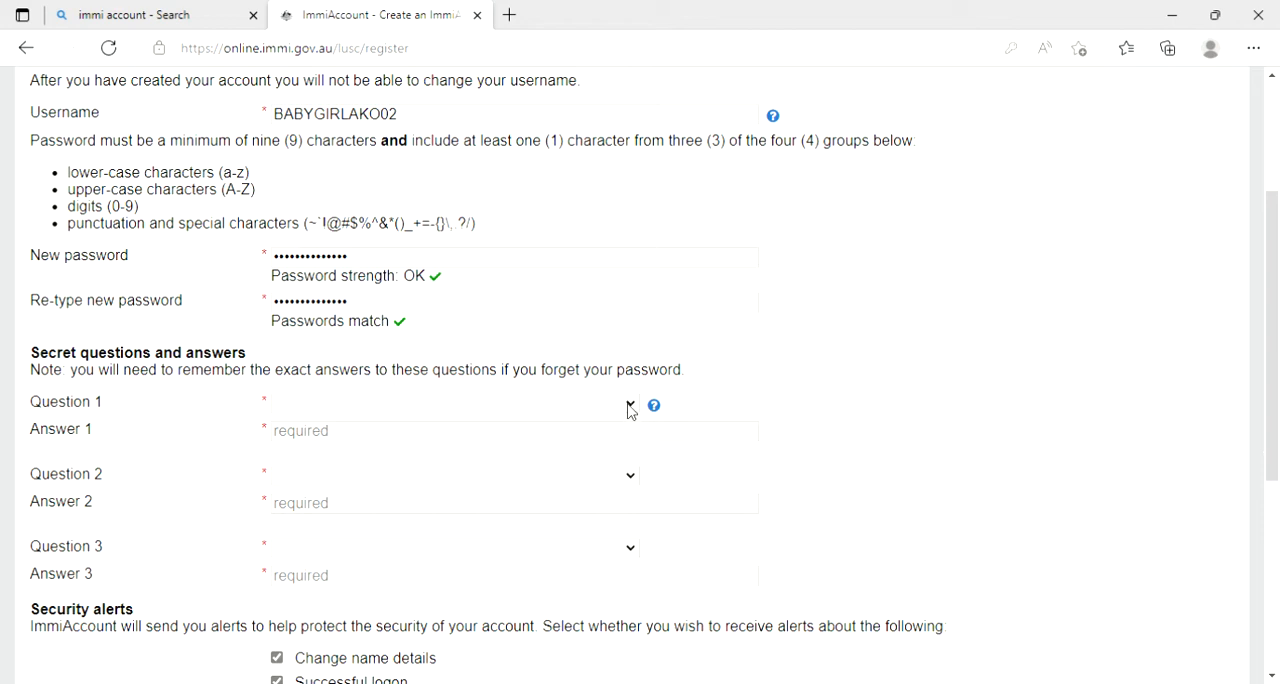
pyautogui.moveTo(565, 151)
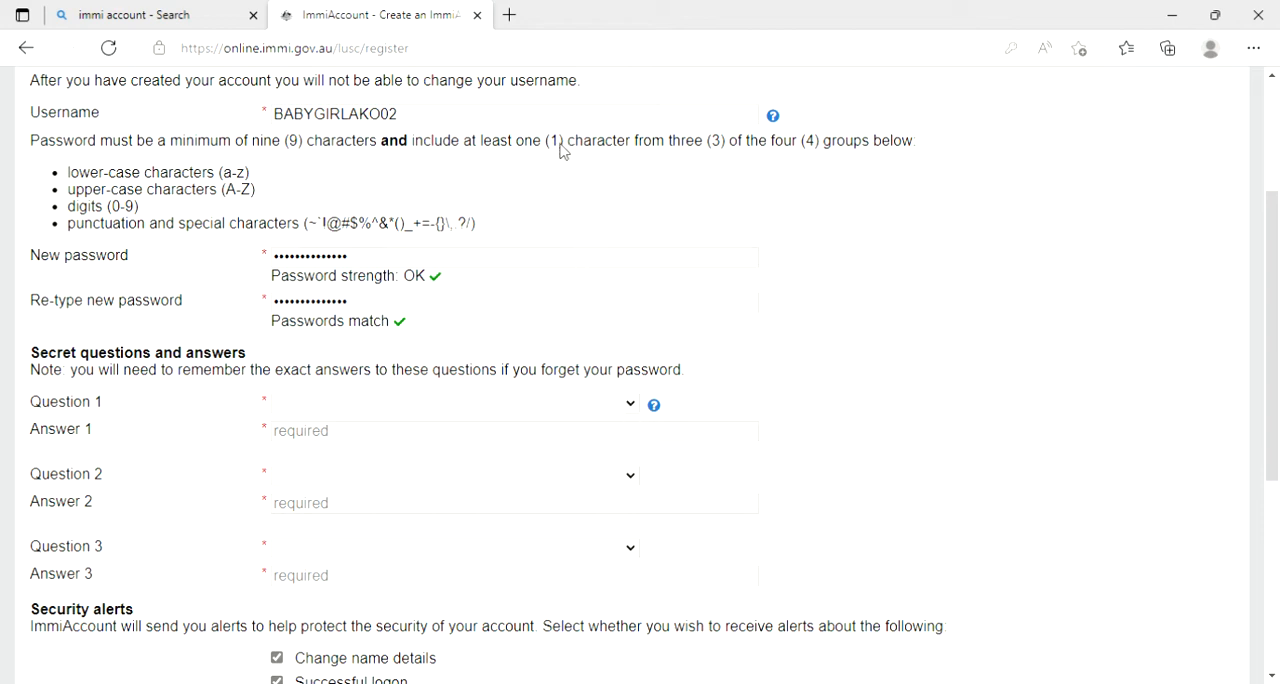
pyautogui.moveTo(561, 85)
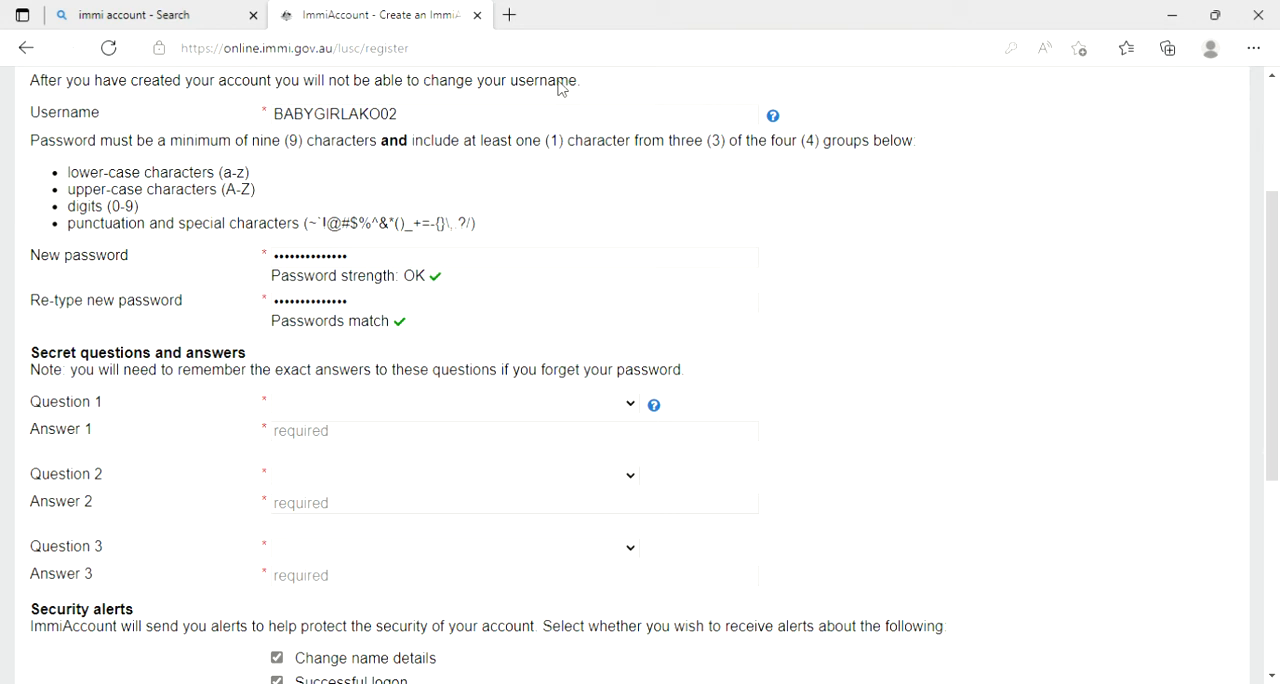
pyautogui.click(450, 403)
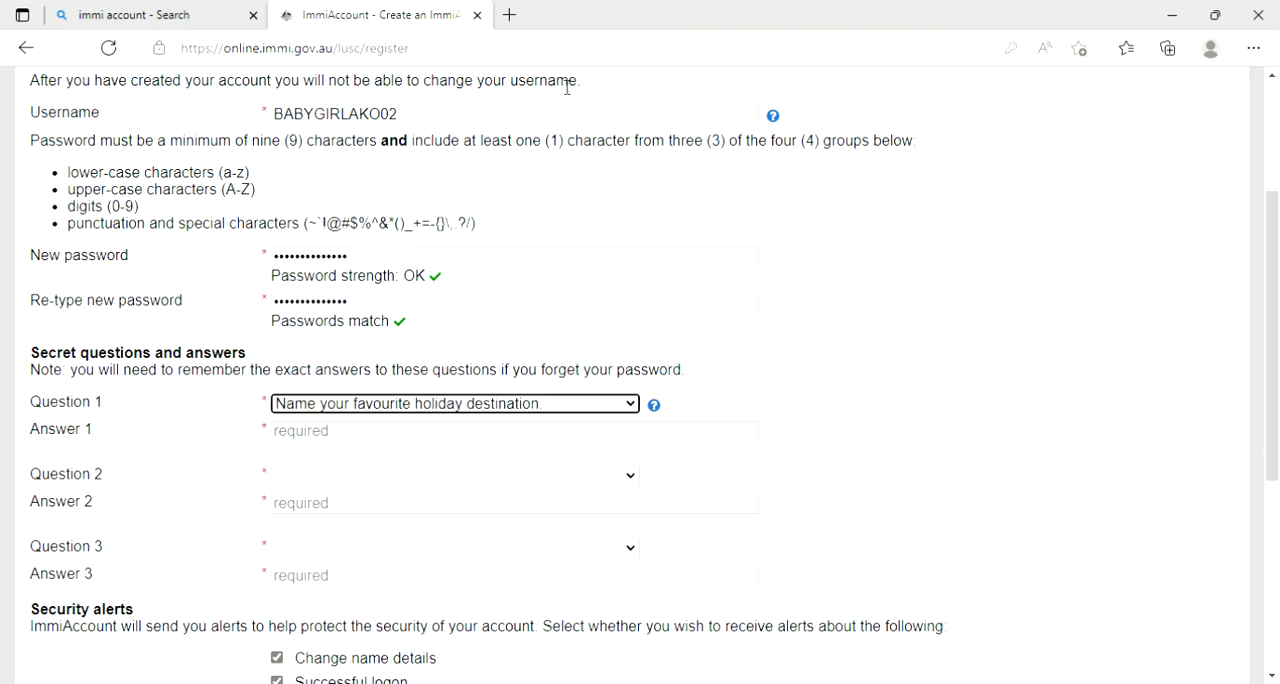
pyautogui.click(513, 430)
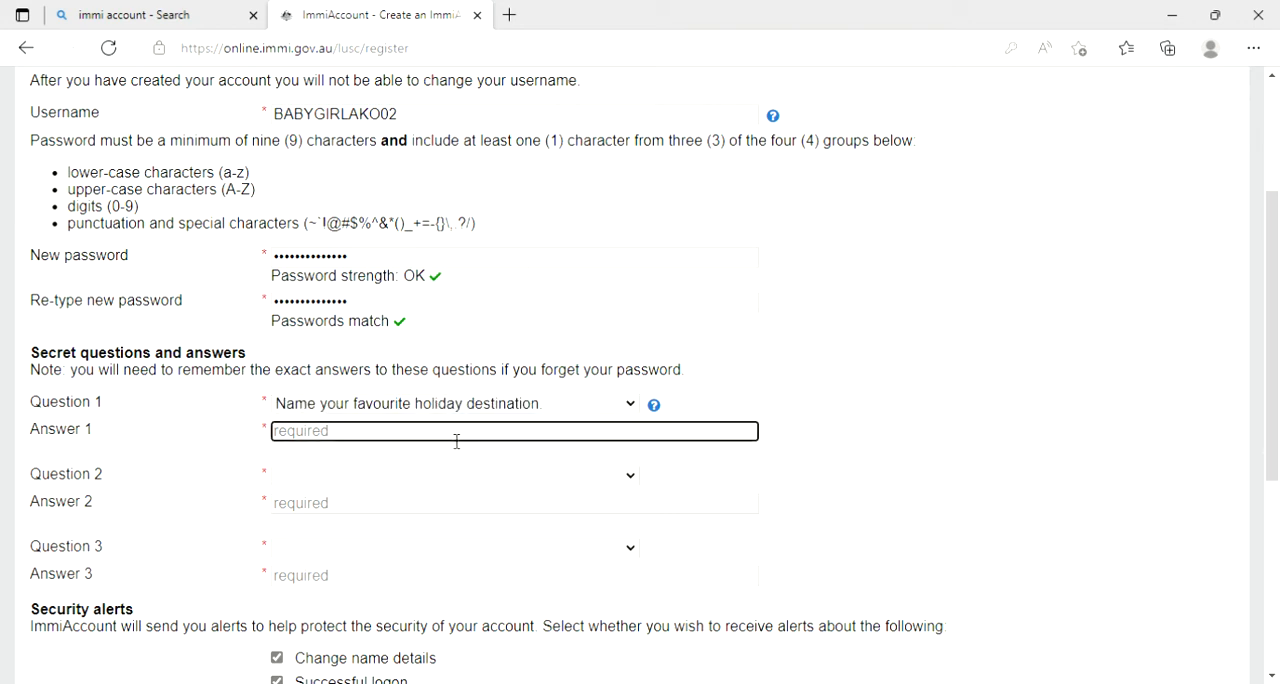
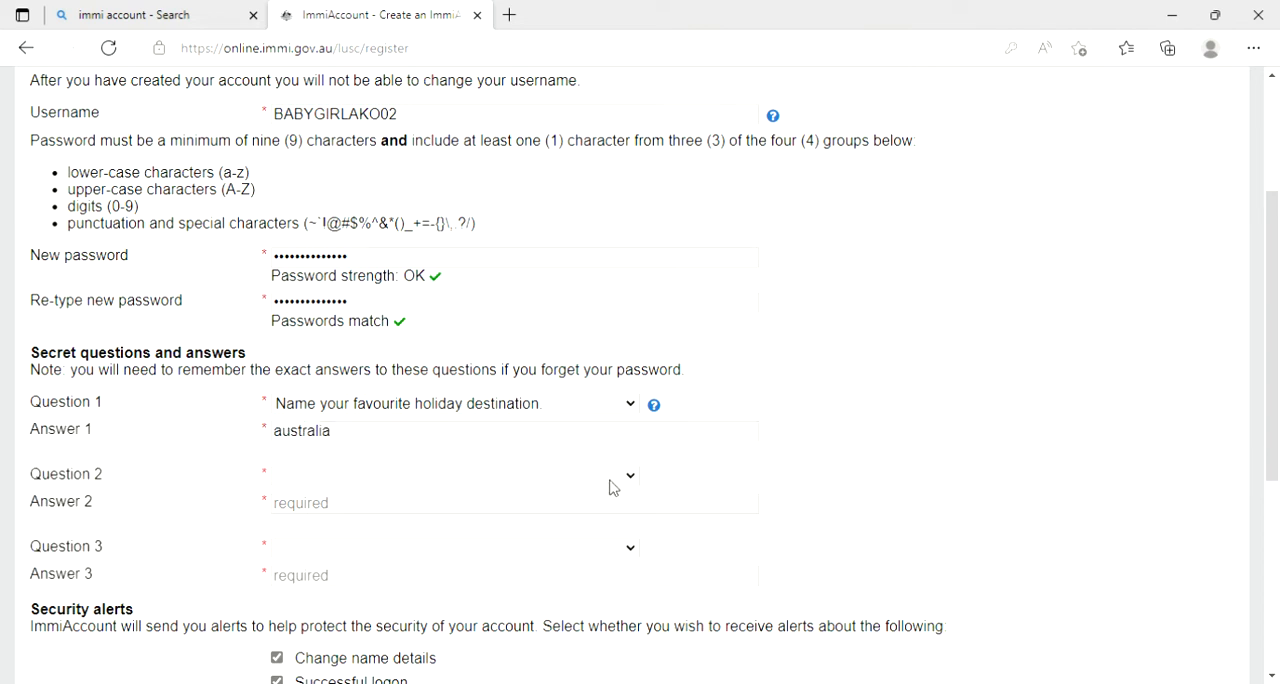
pyautogui.moveTo(615, 461)
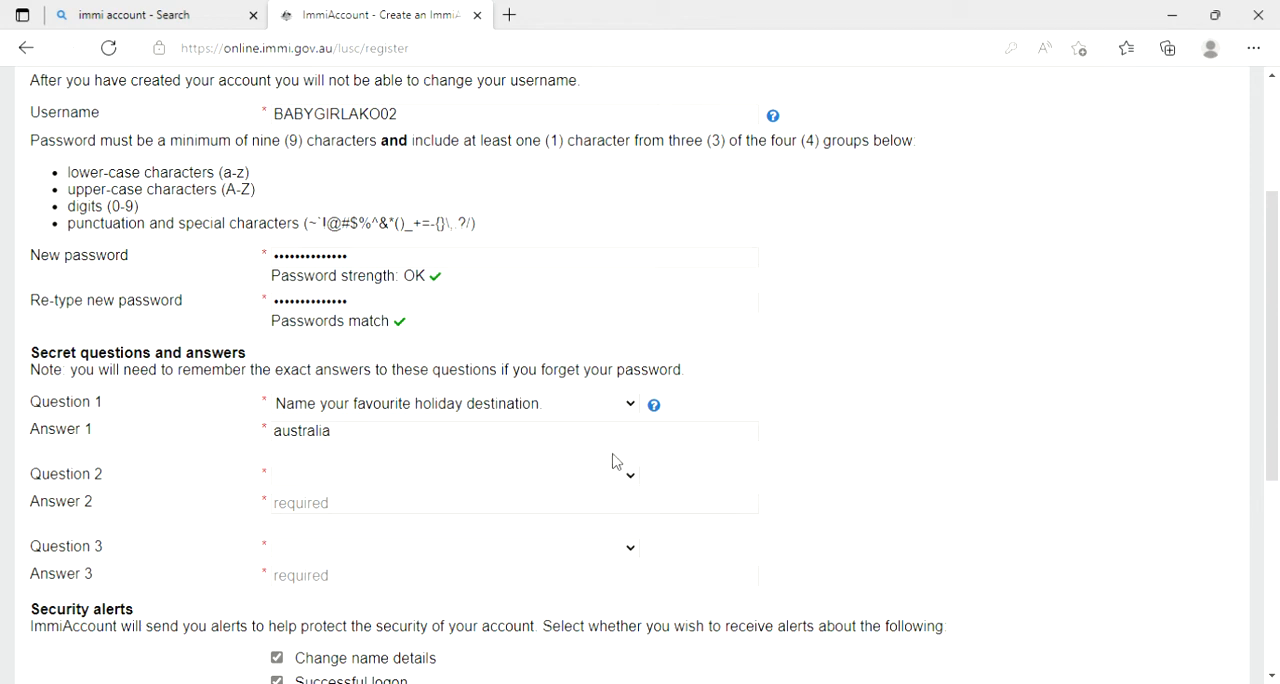
pyautogui.moveTo(593, 428)
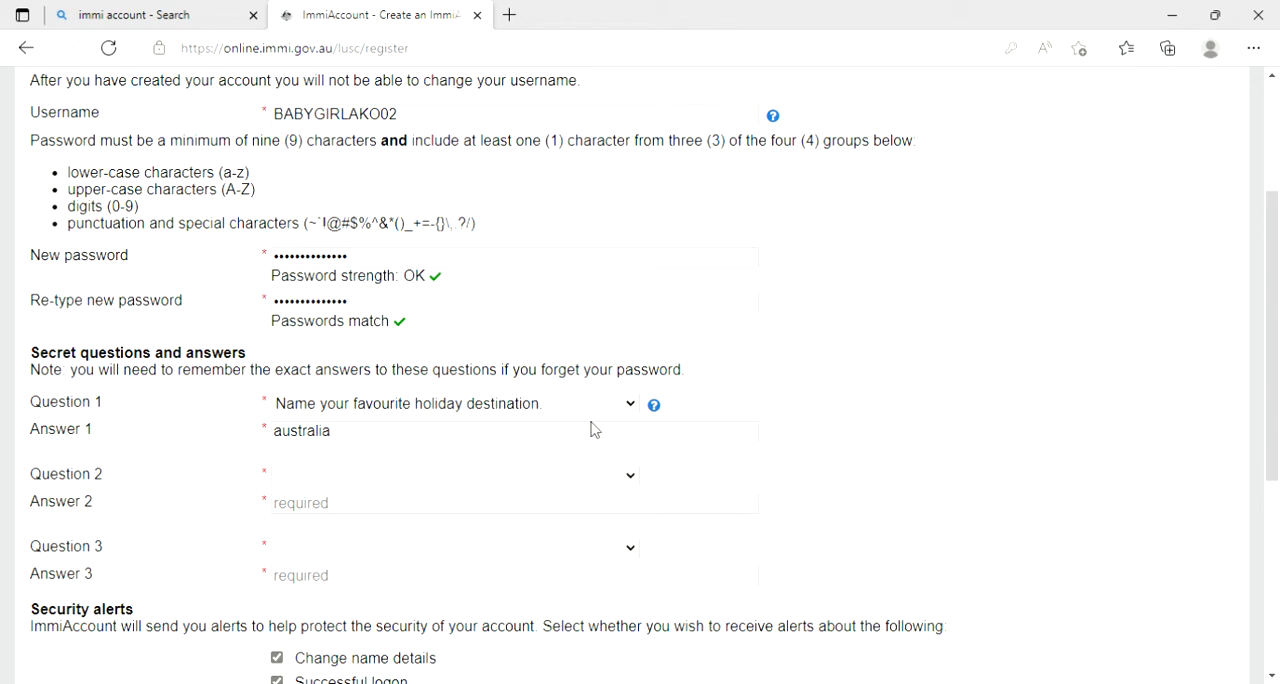
pyautogui.moveTo(570, 367)
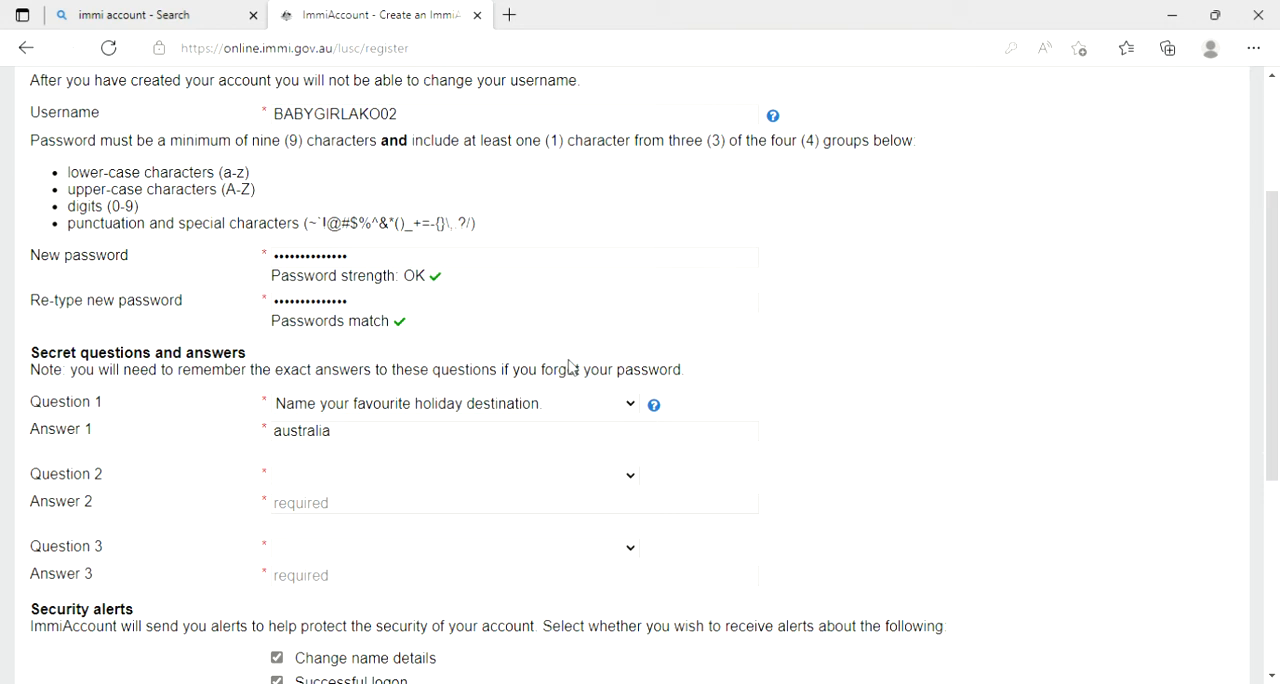
pyautogui.click(453, 475)
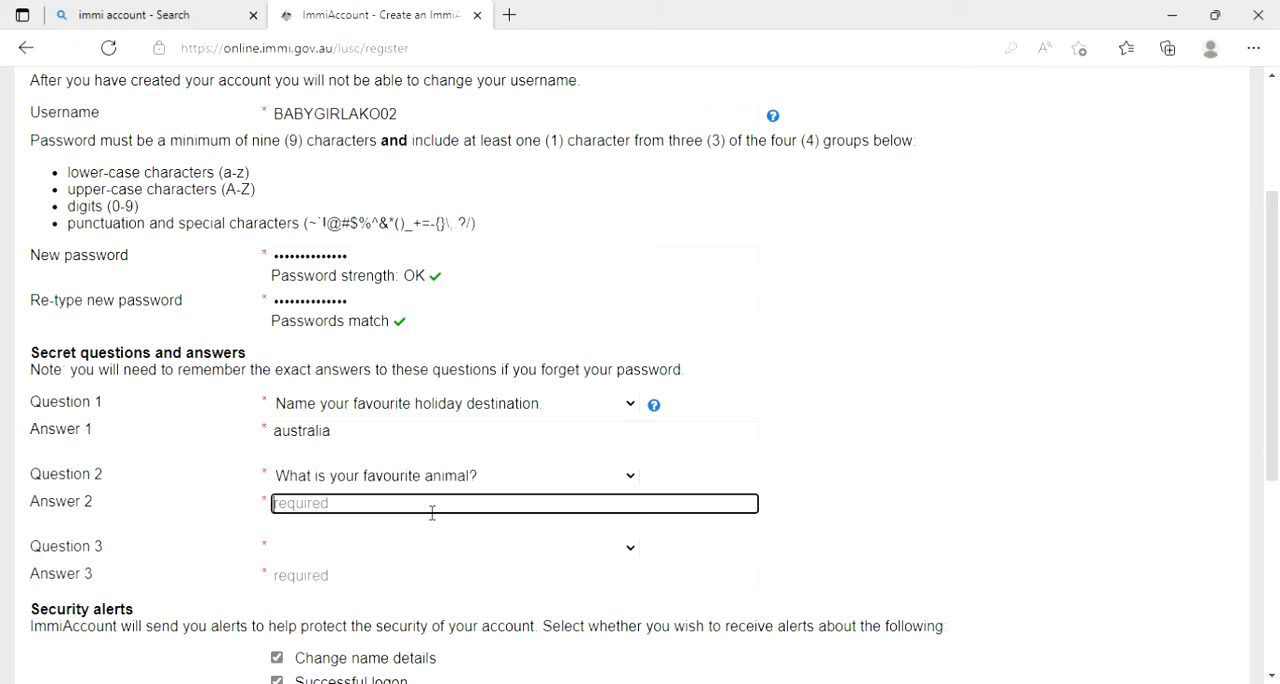
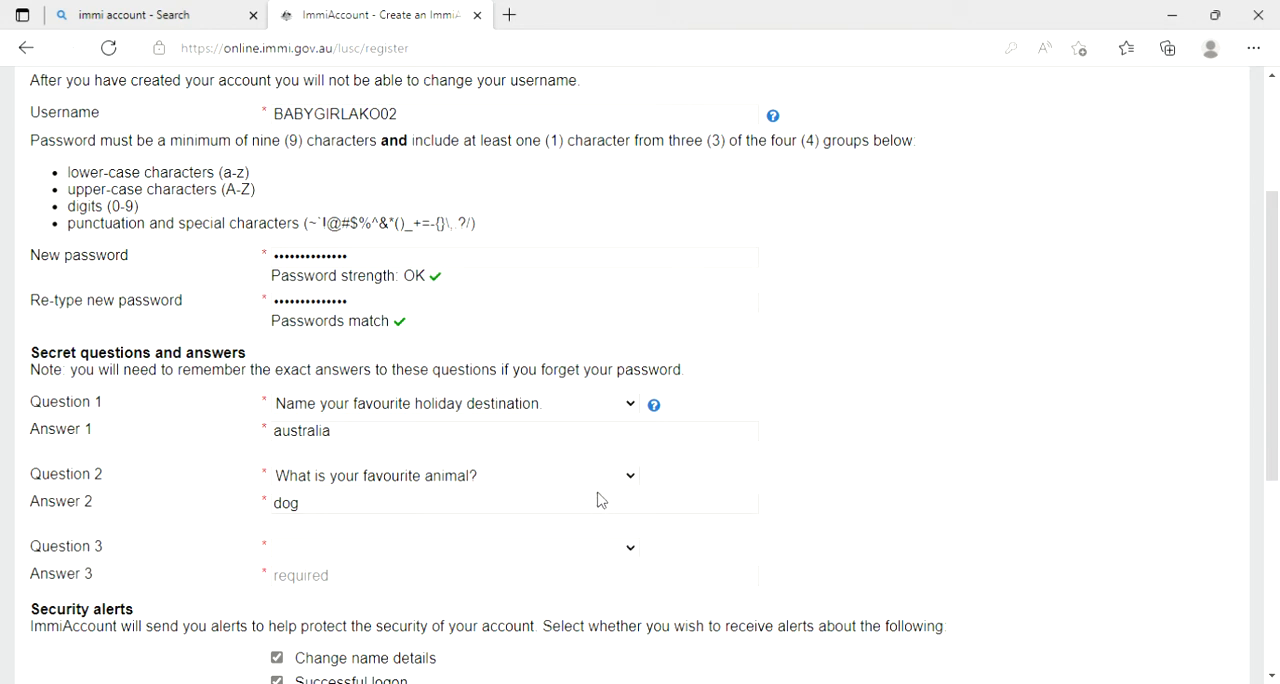
pyautogui.moveTo(558, 308)
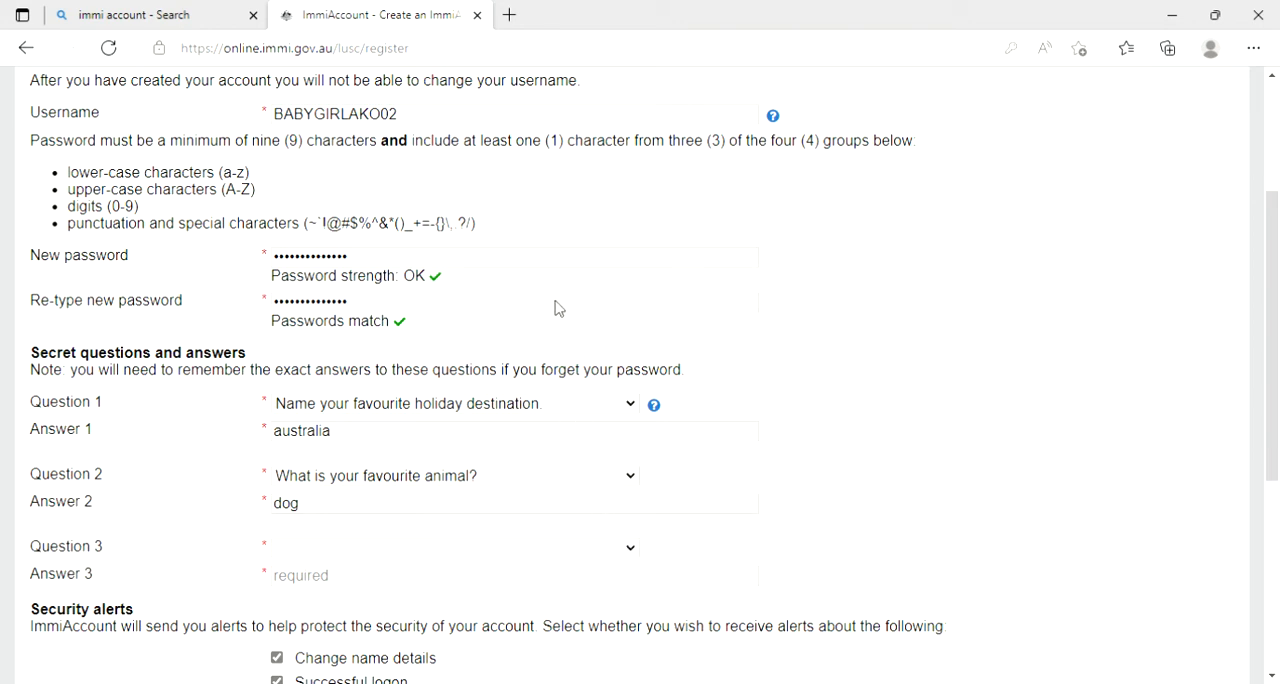
pyautogui.click(452, 547)
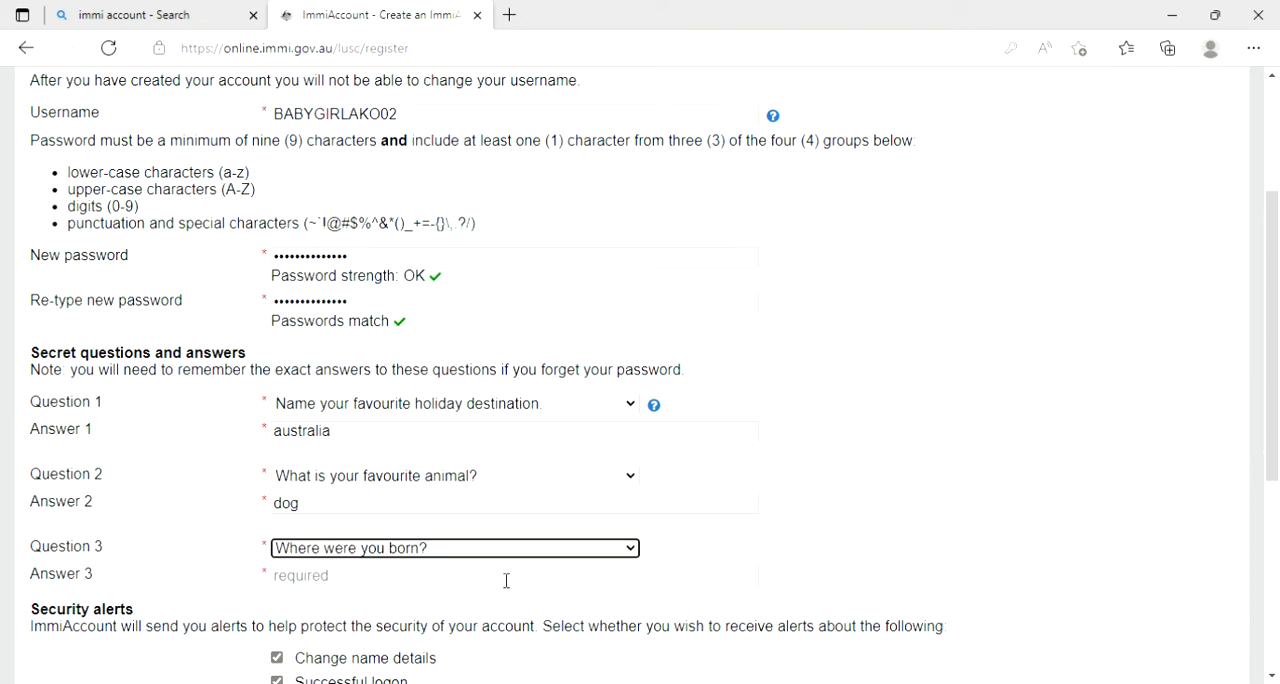
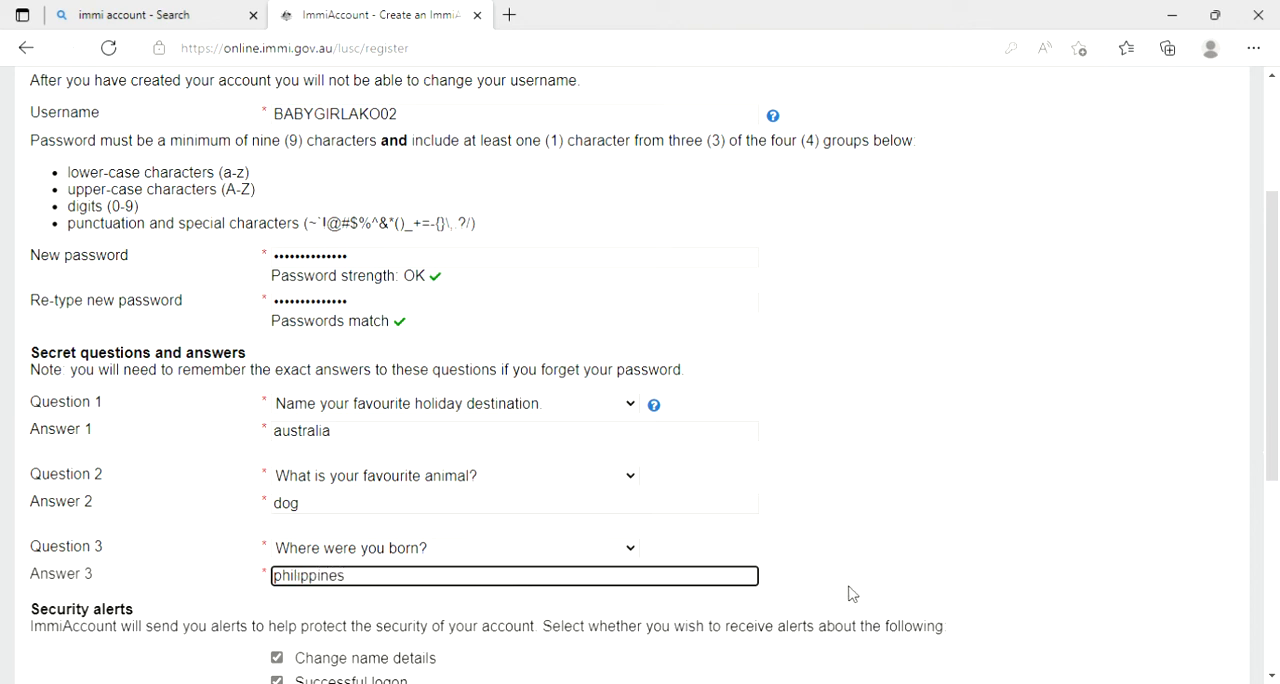
# Accept the terms and conditions and tick the I am not a robot check.
pyautogui.scroll(-3)
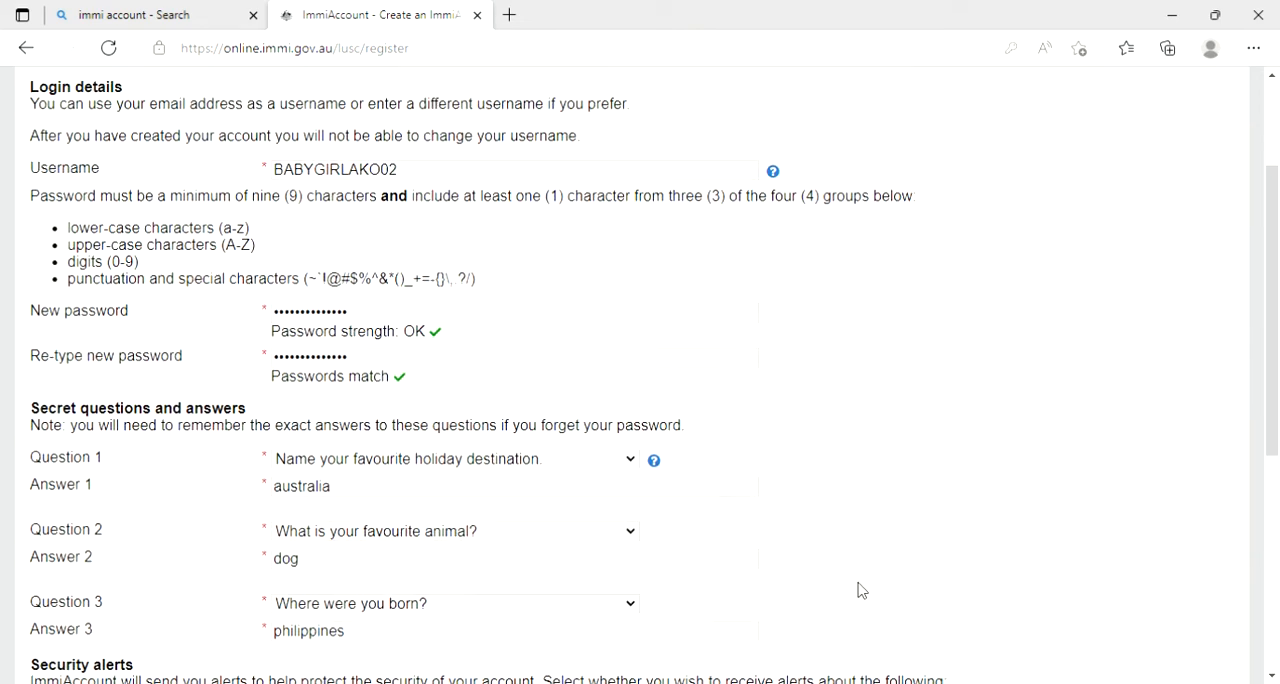
pyautogui.scroll(-3)
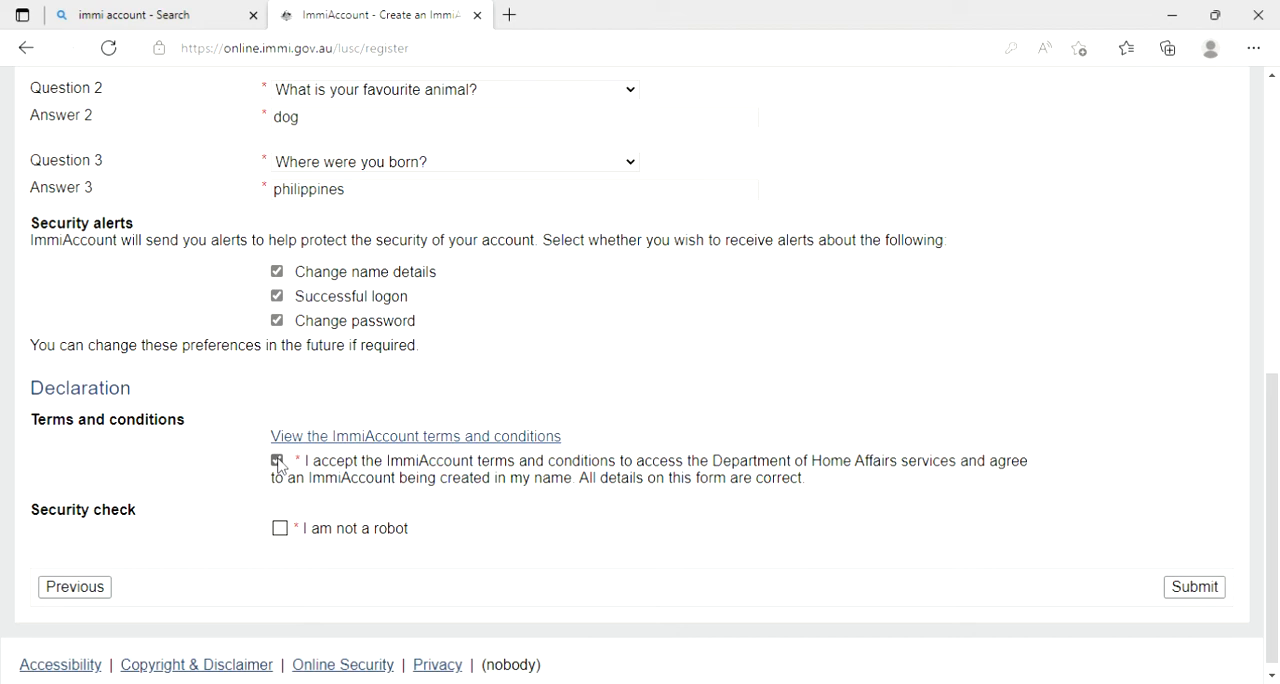
pyautogui.click(277, 460)
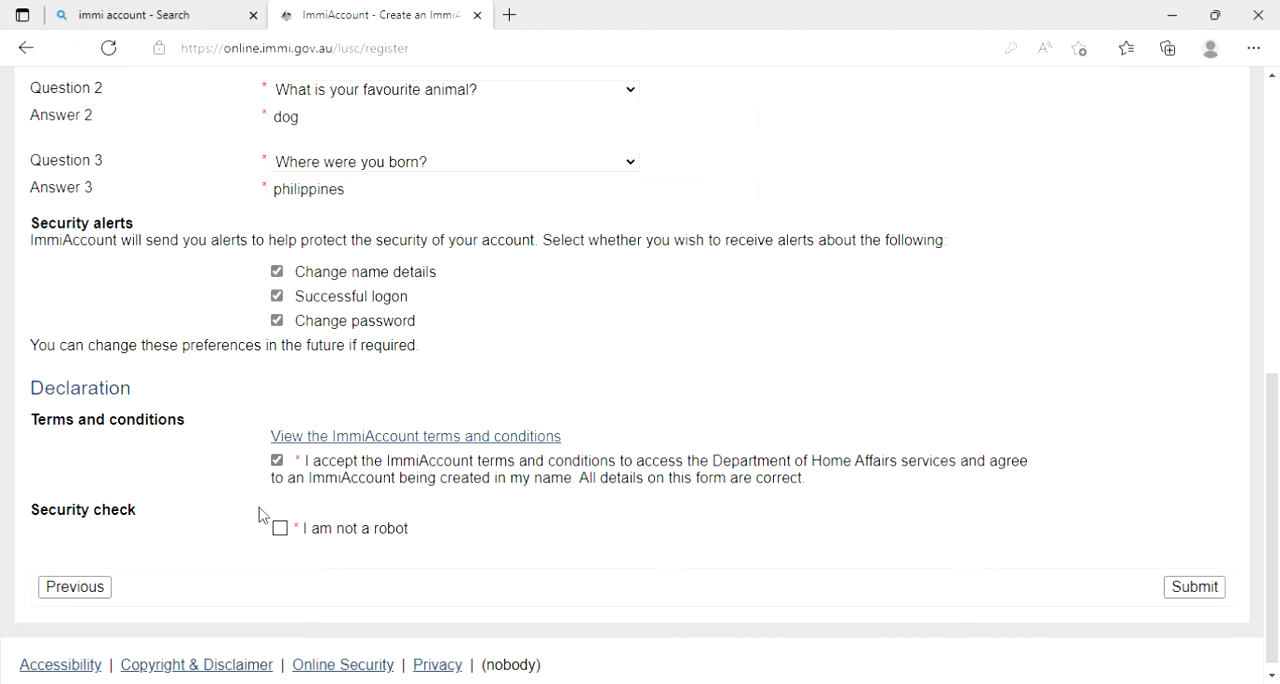
pyautogui.moveTo(267, 514)
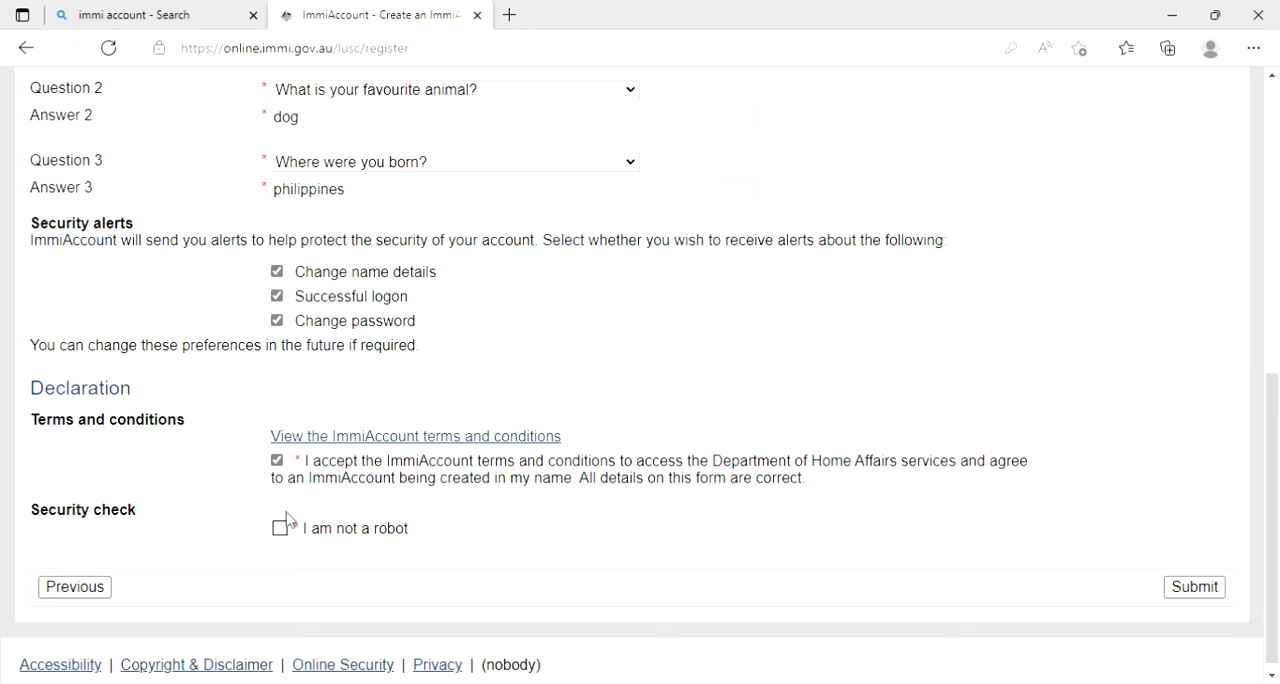
pyautogui.click(278, 528)
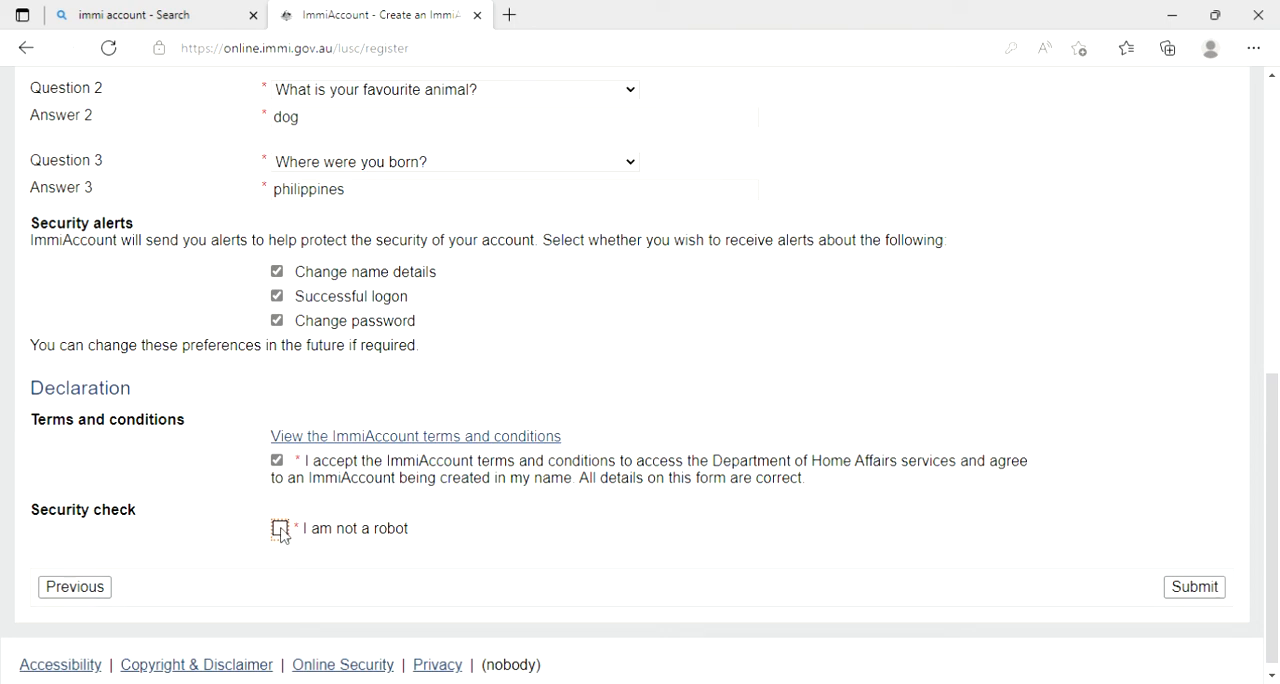
pyautogui.click(280, 528)
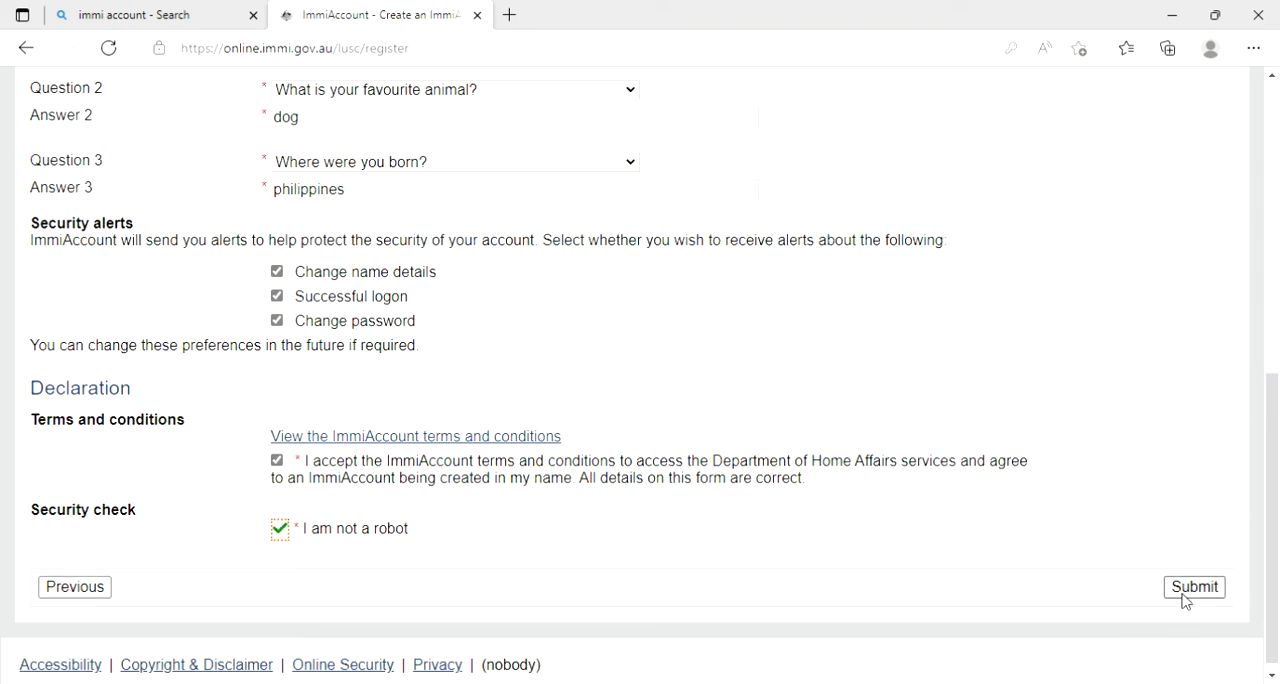
# Submit the registration, continue past Login successful, and start a new application.
pyautogui.click(1194, 587)
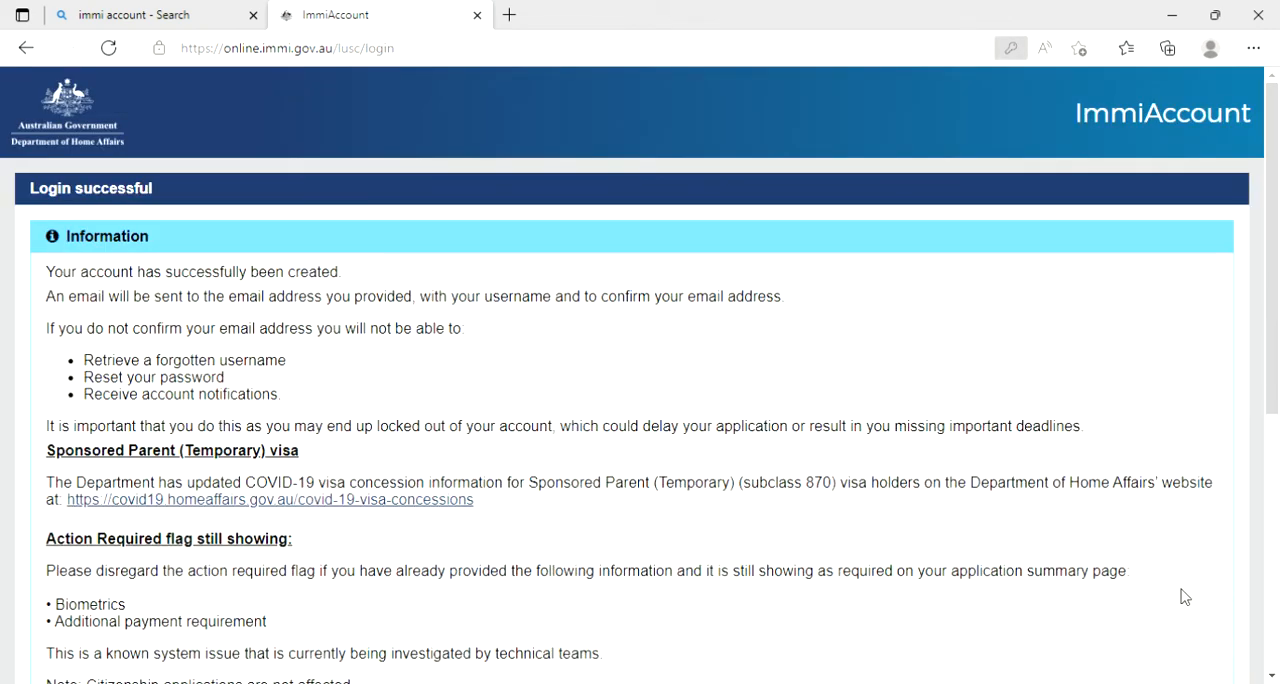
pyautogui.moveTo(1032, 183)
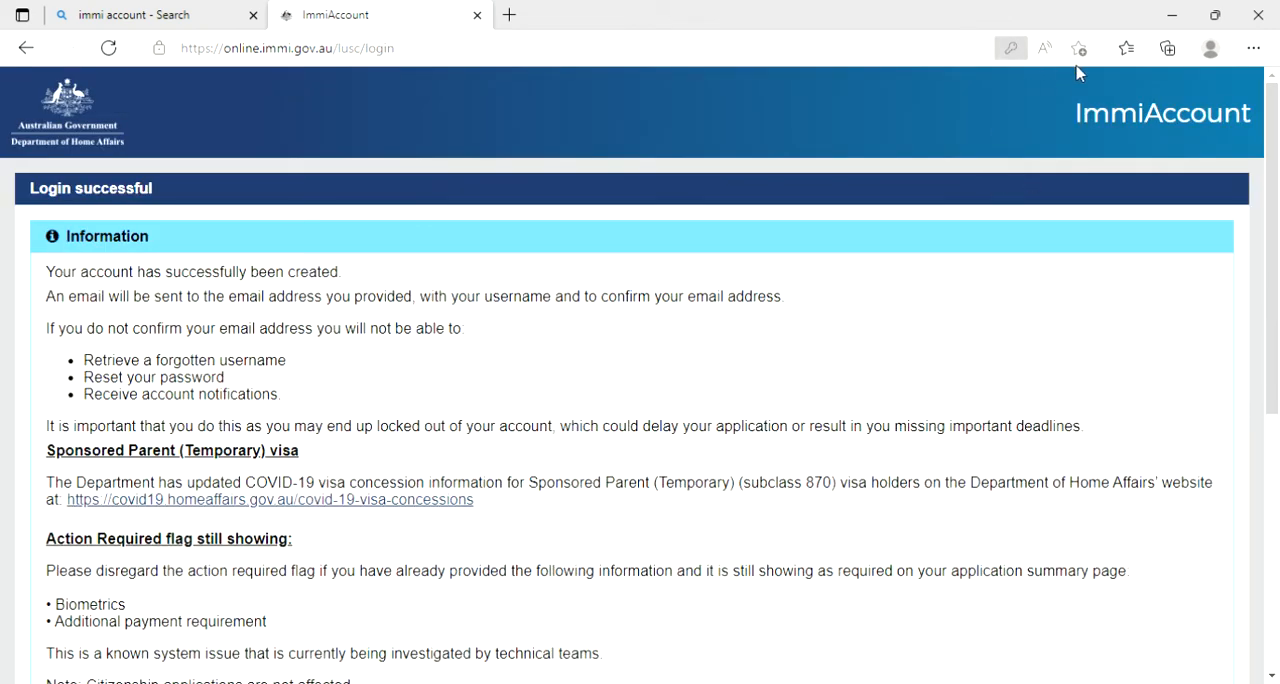
pyautogui.scroll(-3)
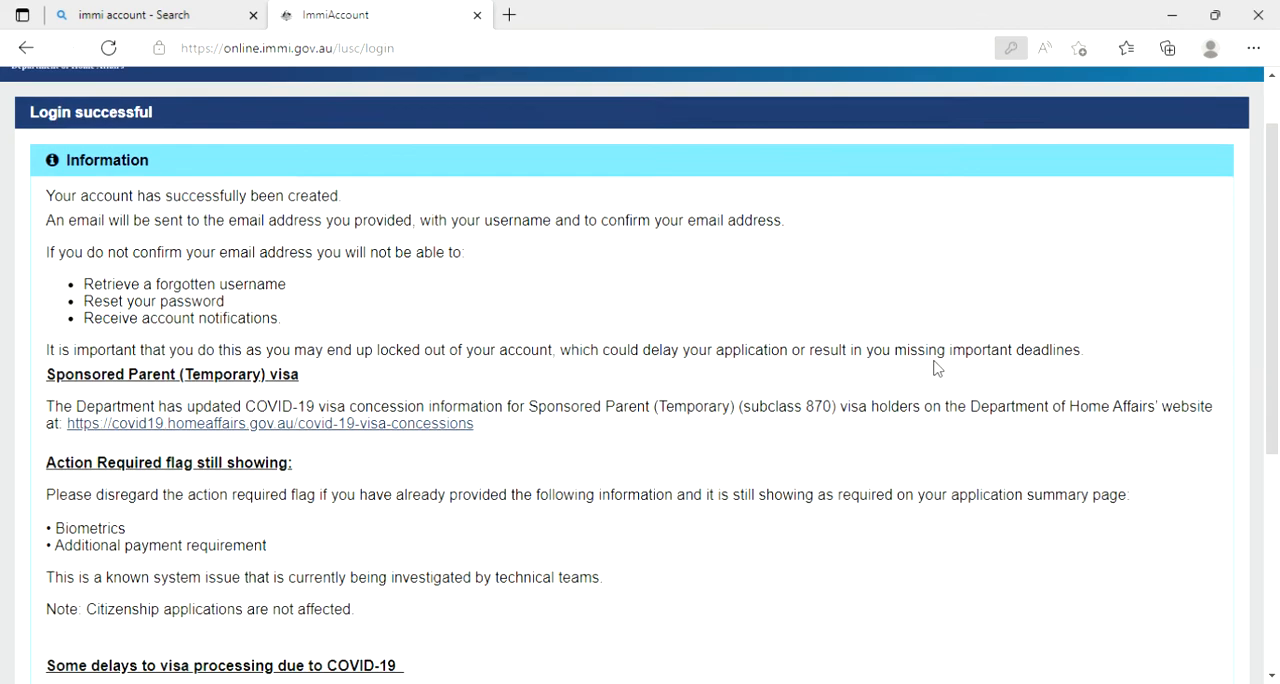
pyautogui.scroll(-3)
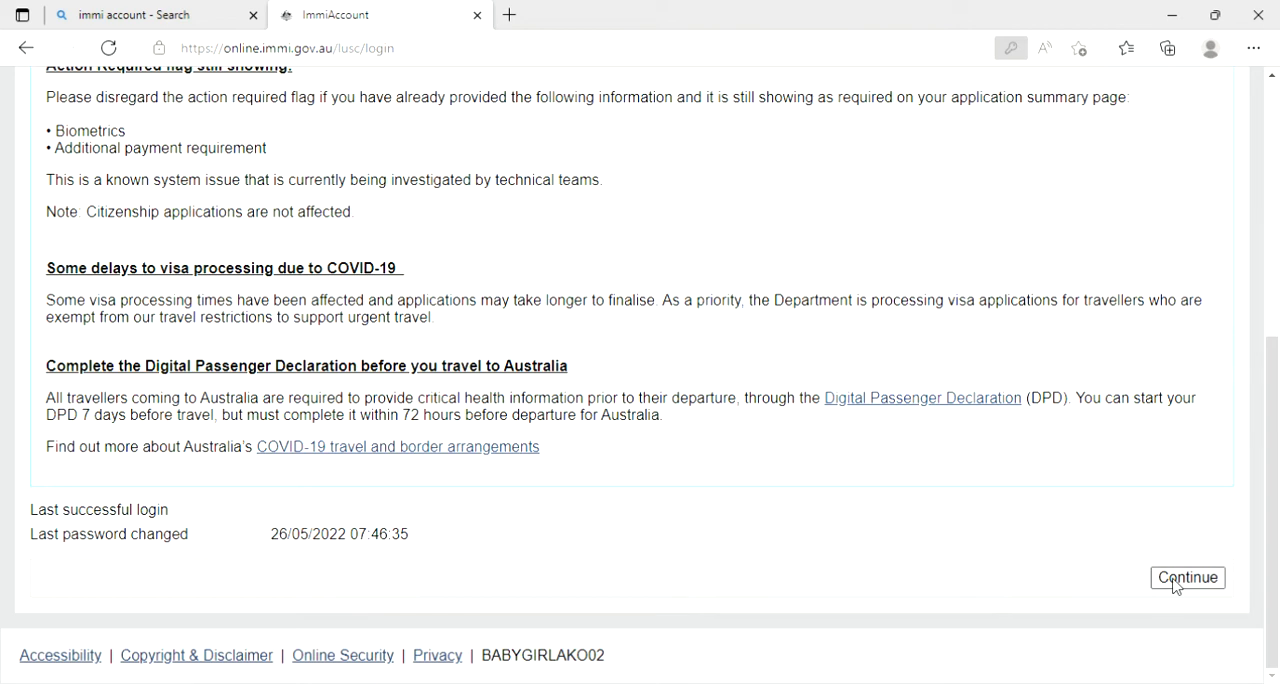
pyautogui.click(1187, 577)
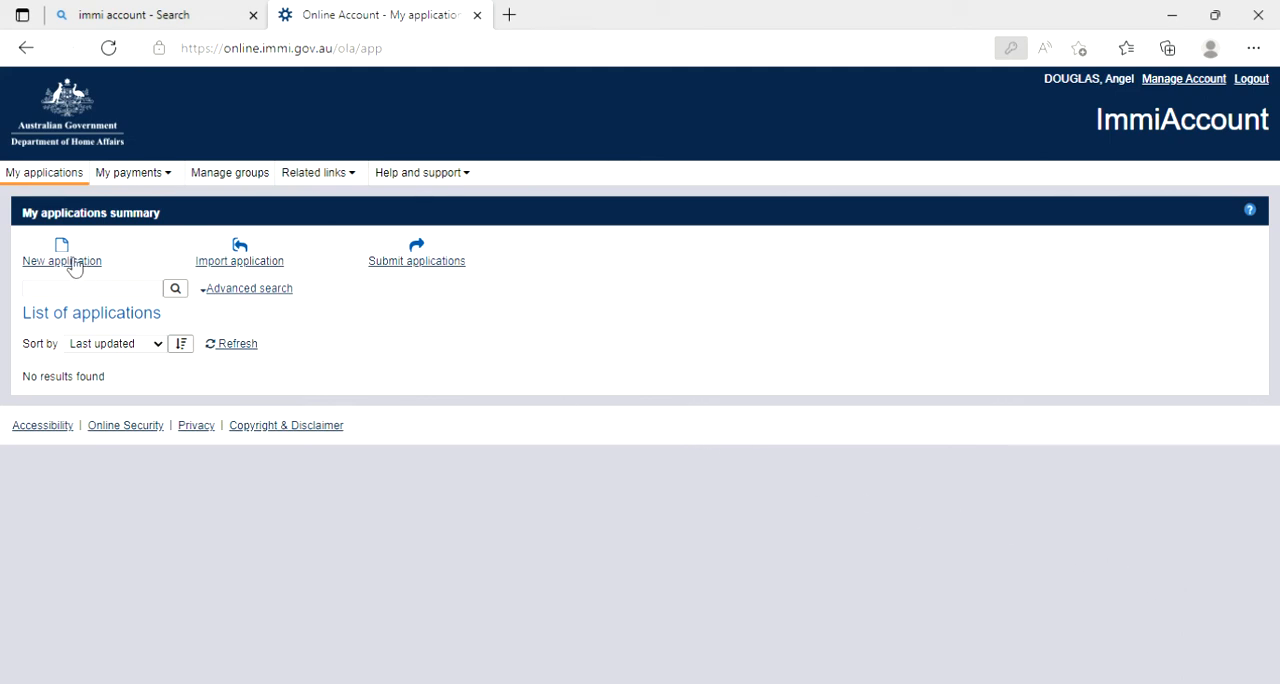
pyautogui.moveTo(170, 258)
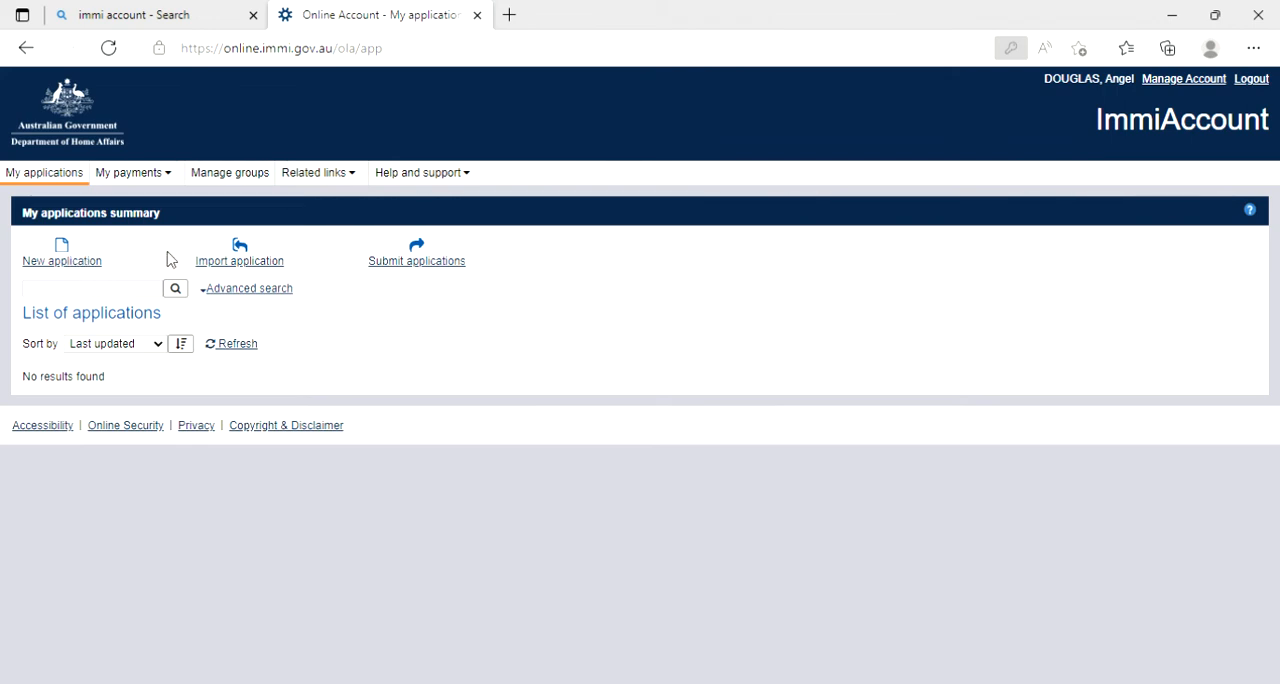
pyautogui.click(61, 260)
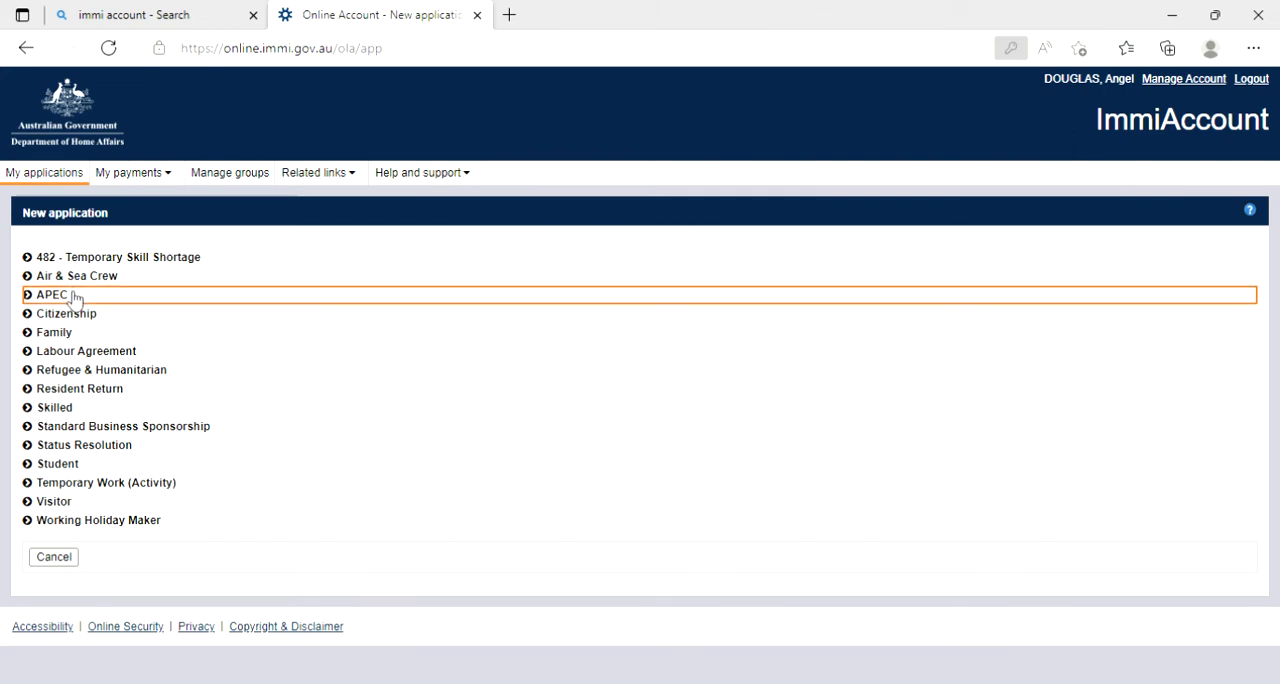
pyautogui.moveTo(65, 332)
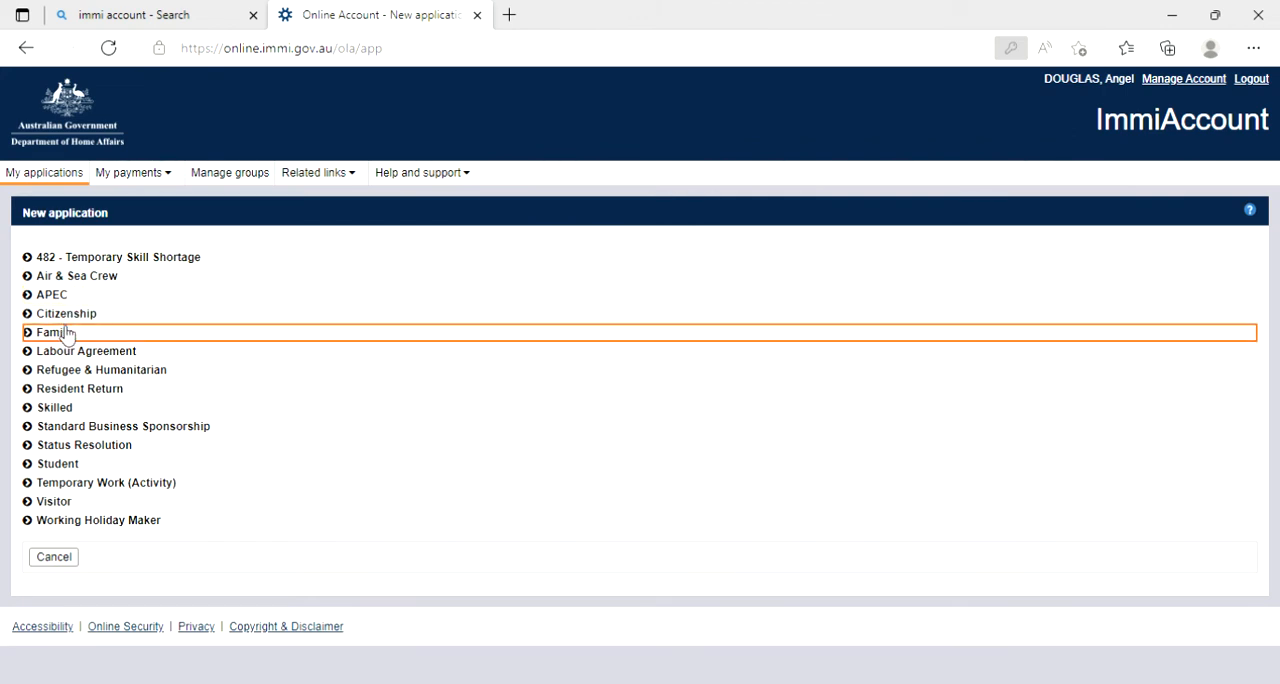
pyautogui.moveTo(54, 501)
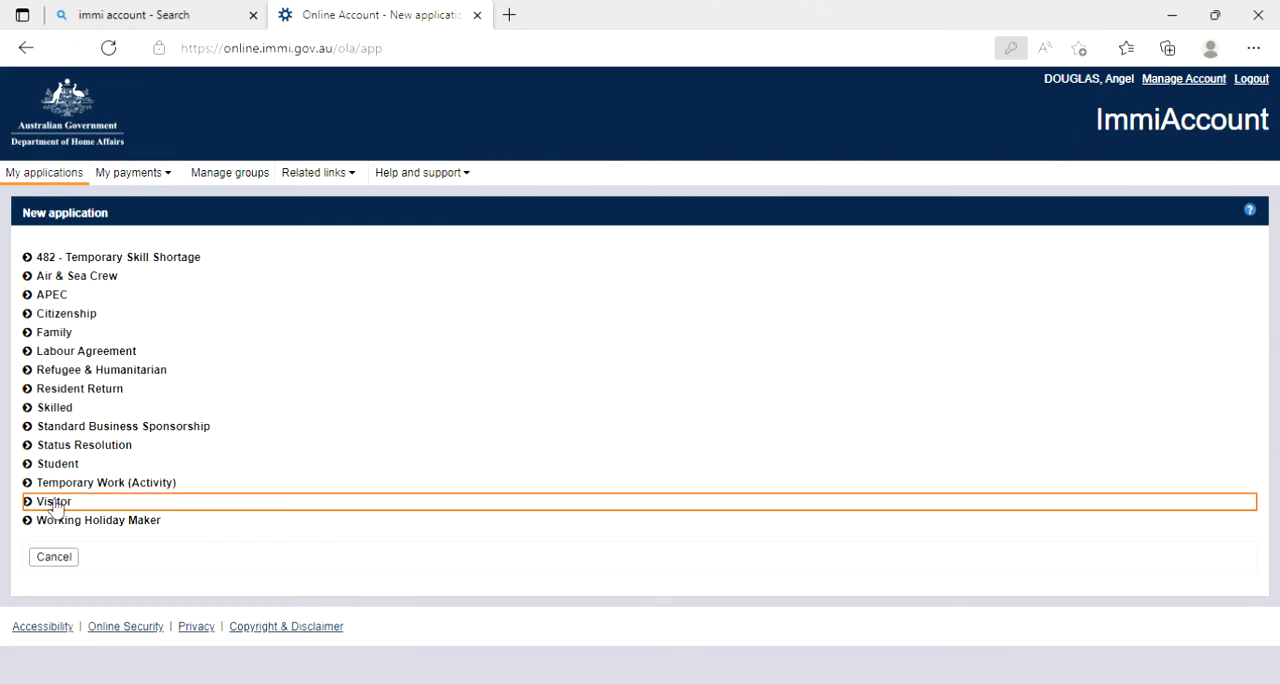
pyautogui.moveTo(51, 570)
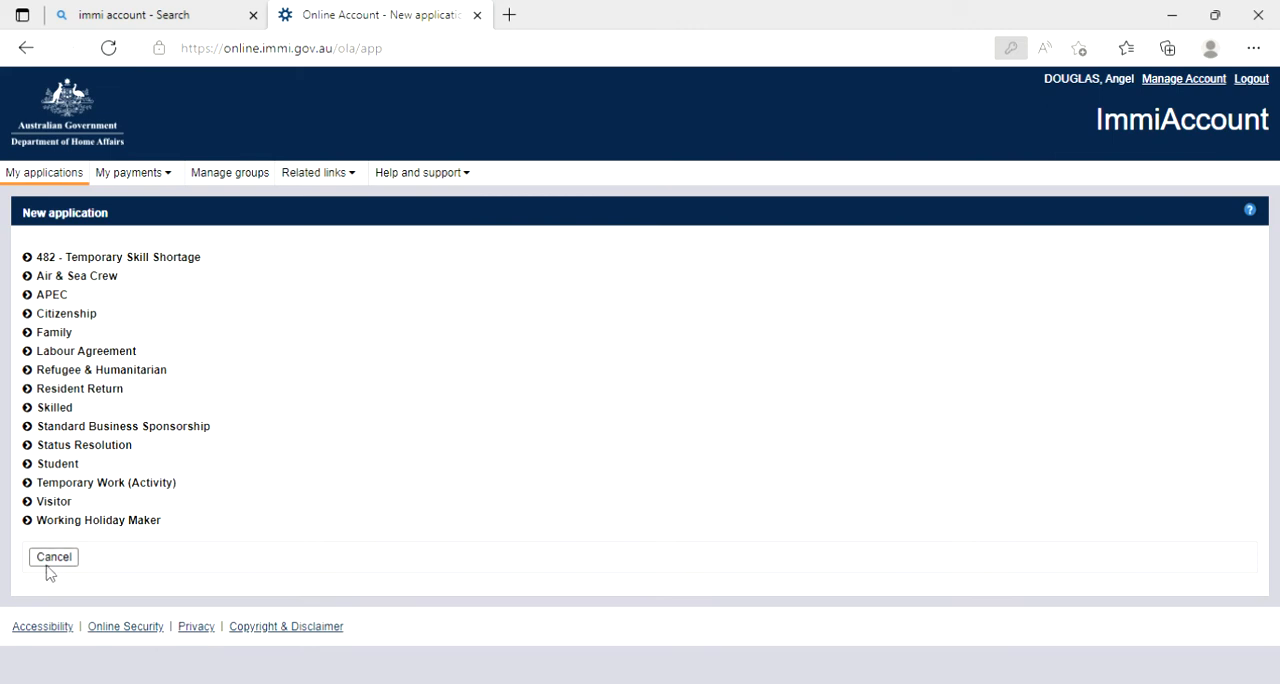
pyautogui.moveTo(130, 275)
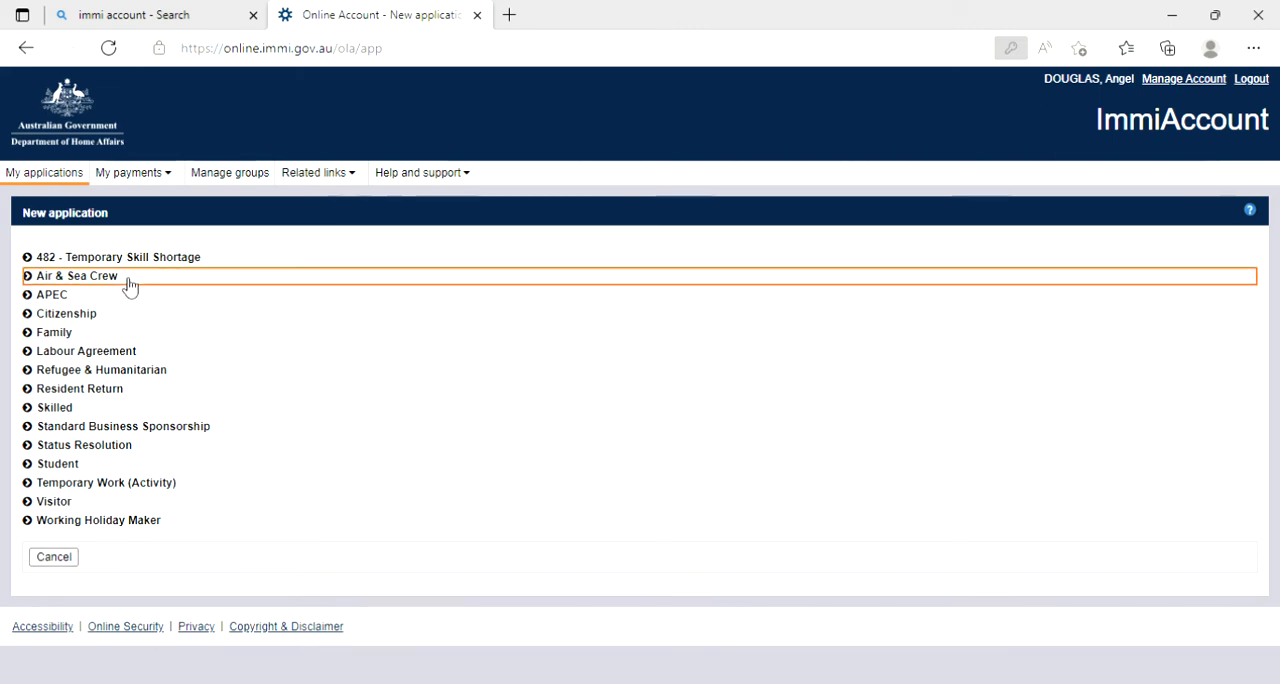
pyautogui.moveTo(117, 282)
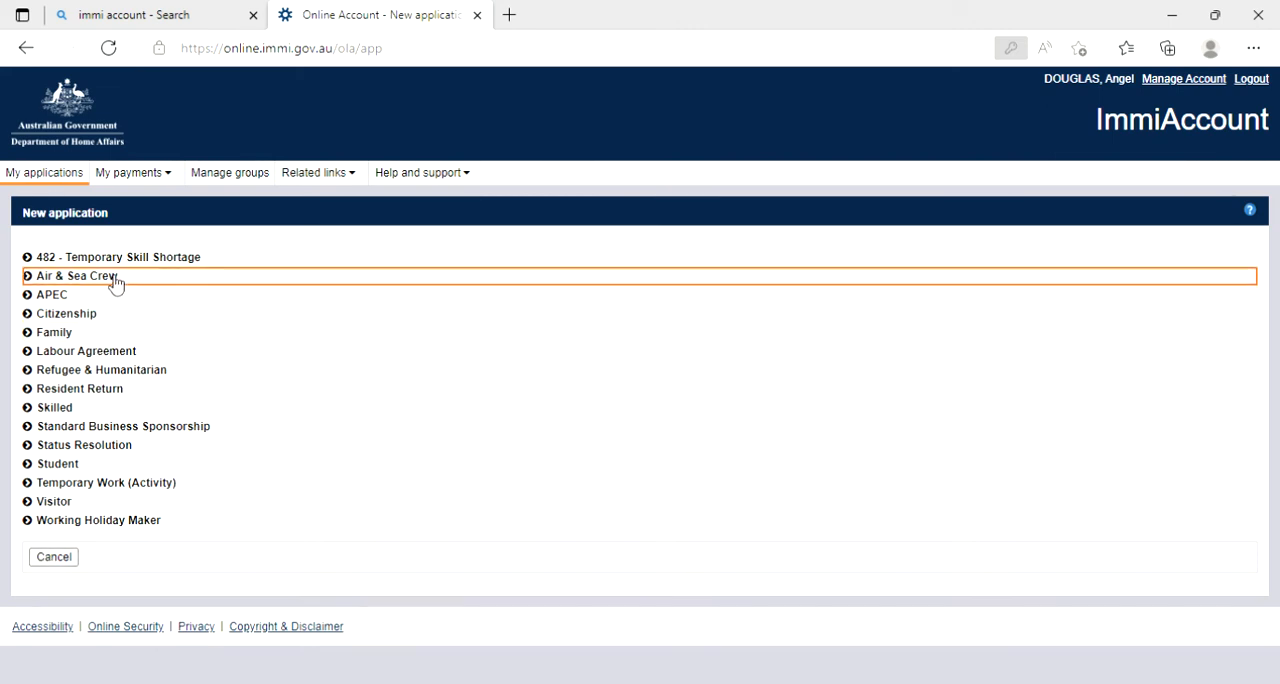
pyautogui.moveTo(128, 318)
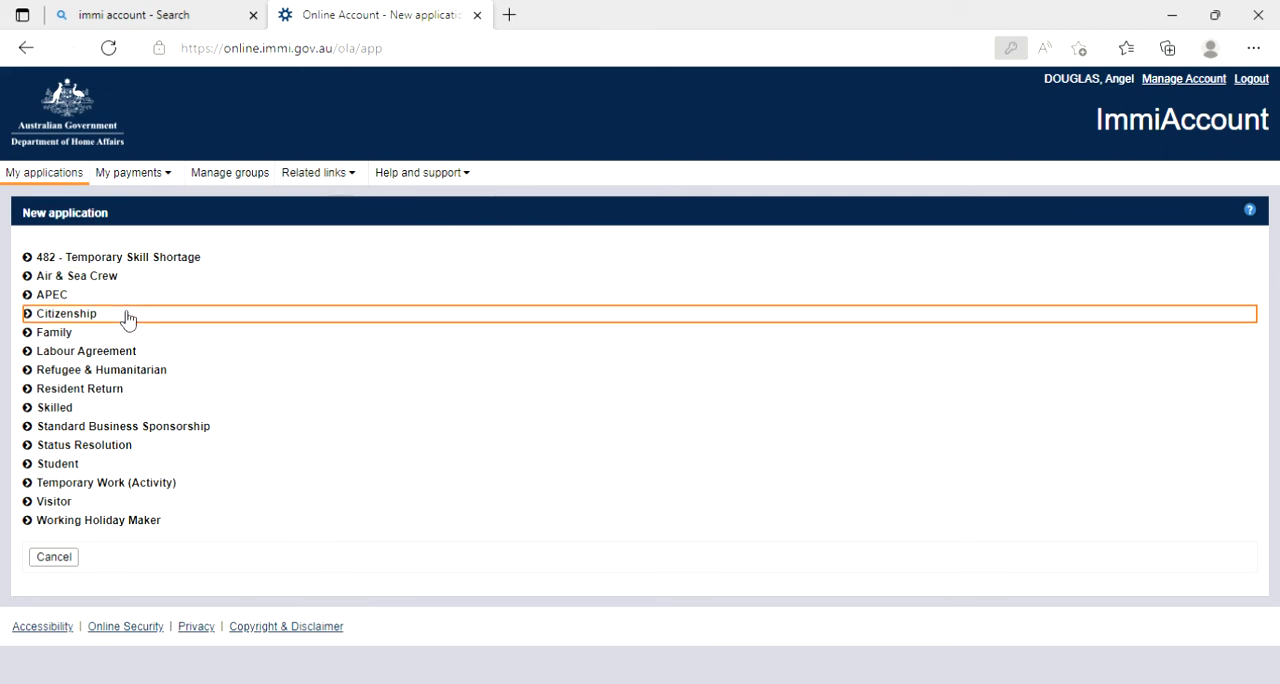
pyautogui.moveTo(130, 351)
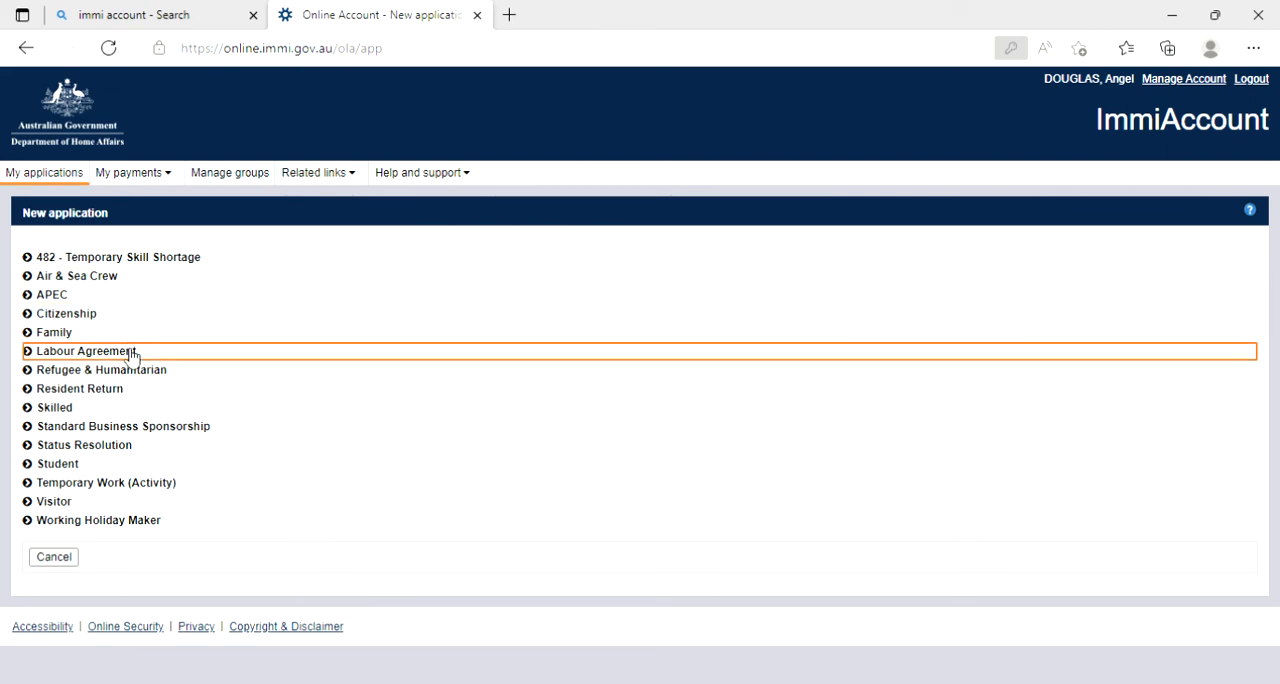
pyautogui.moveTo(100, 369)
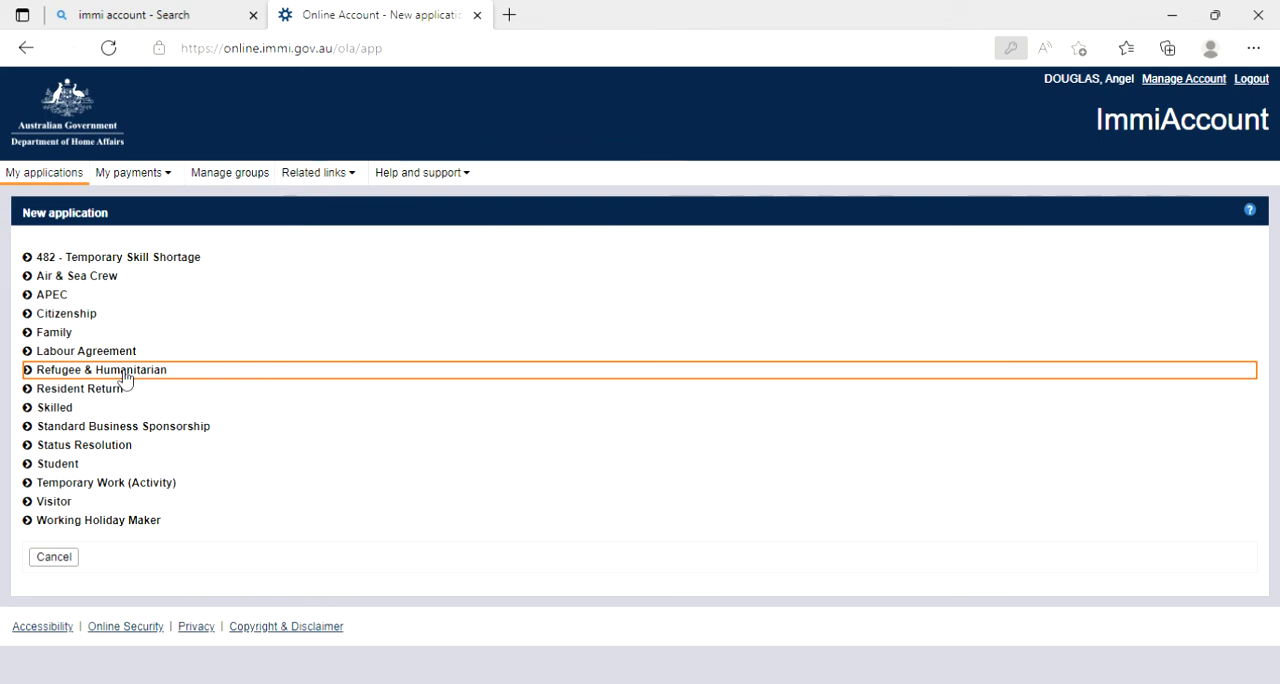
pyautogui.moveTo(55, 463)
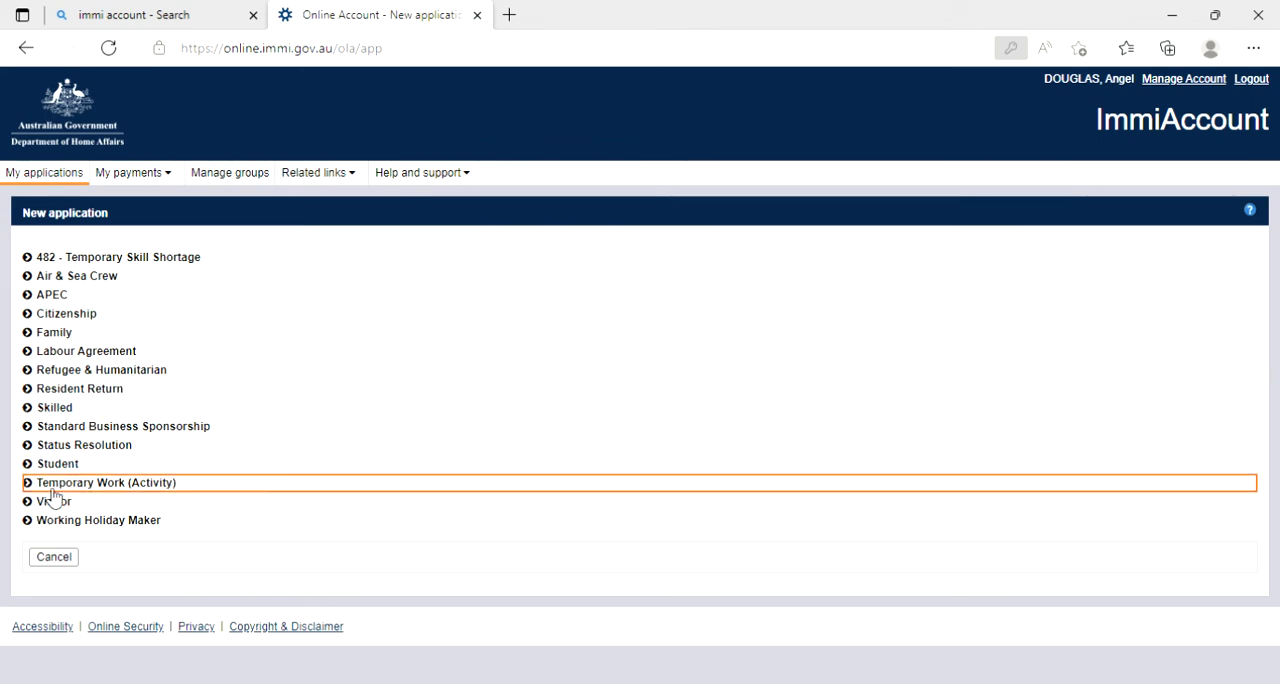
pyautogui.moveTo(75, 444)
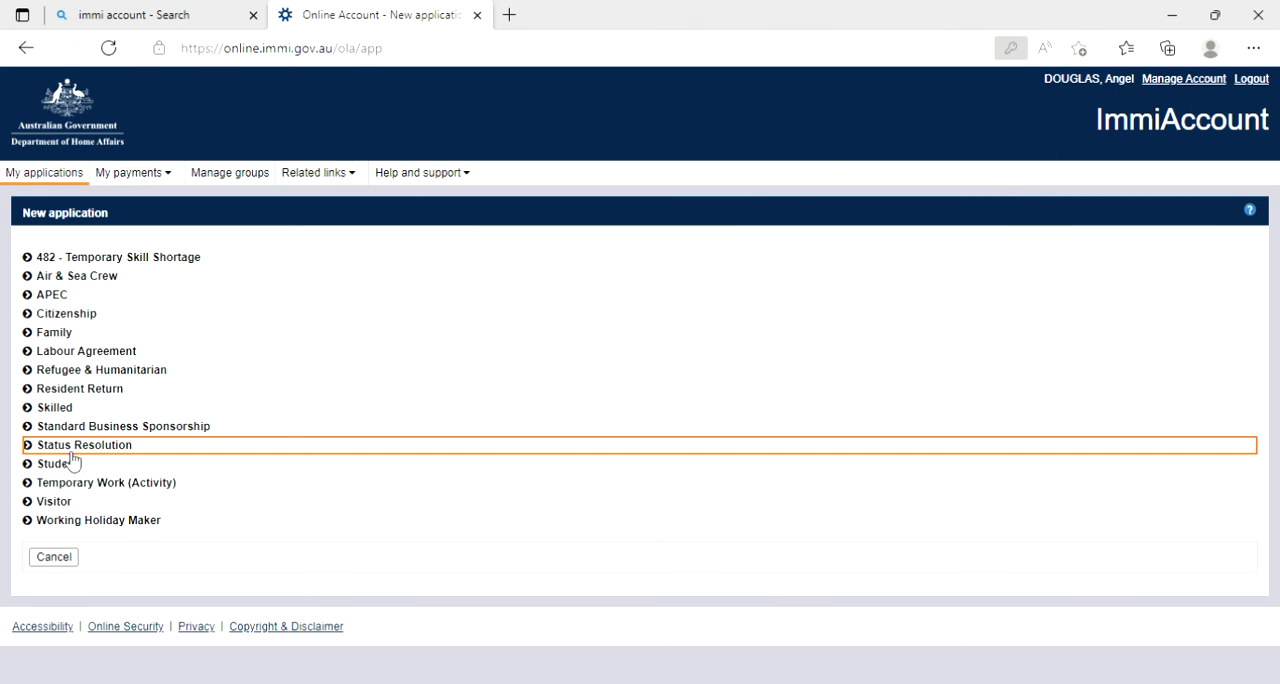
pyautogui.moveTo(57, 463)
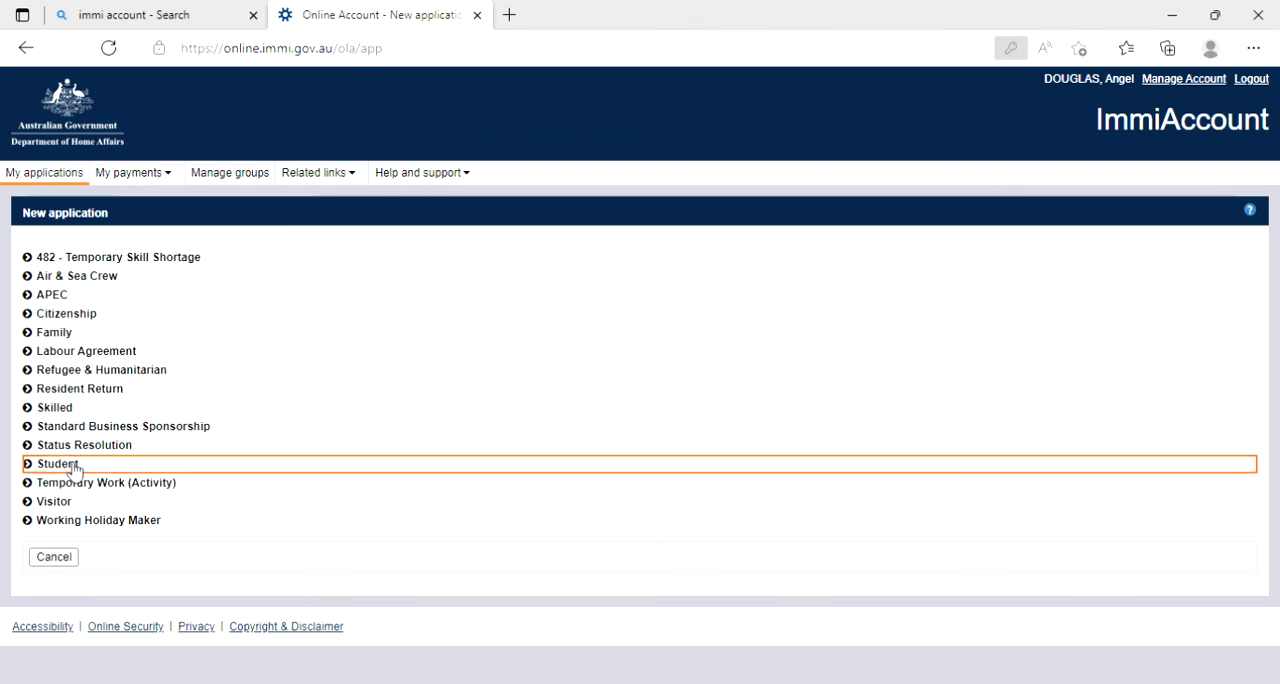
pyautogui.moveTo(78, 490)
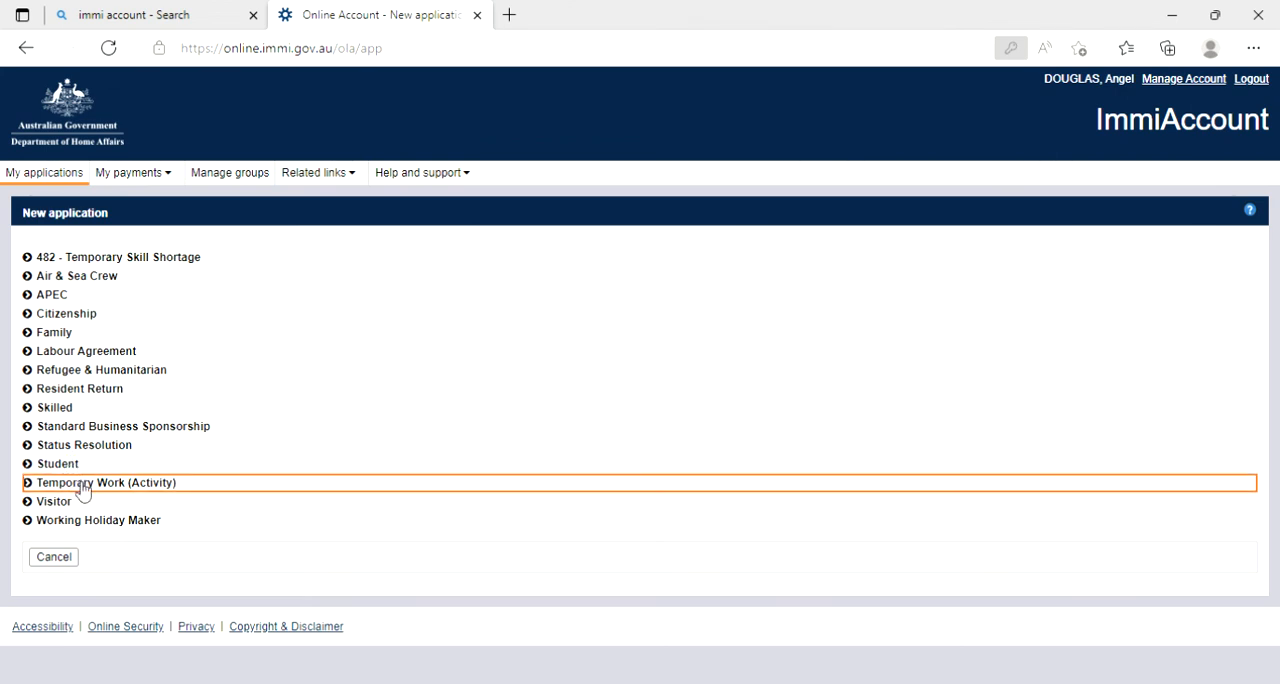
pyautogui.moveTo(90, 501)
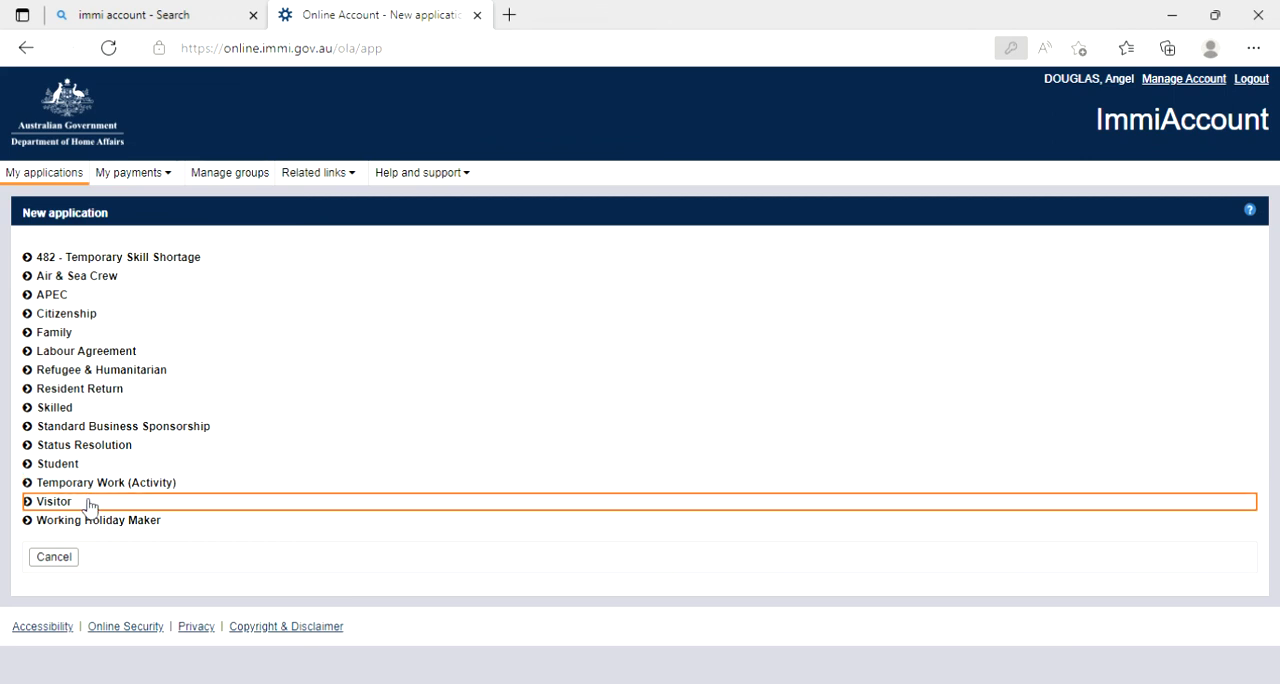
pyautogui.moveTo(90, 520)
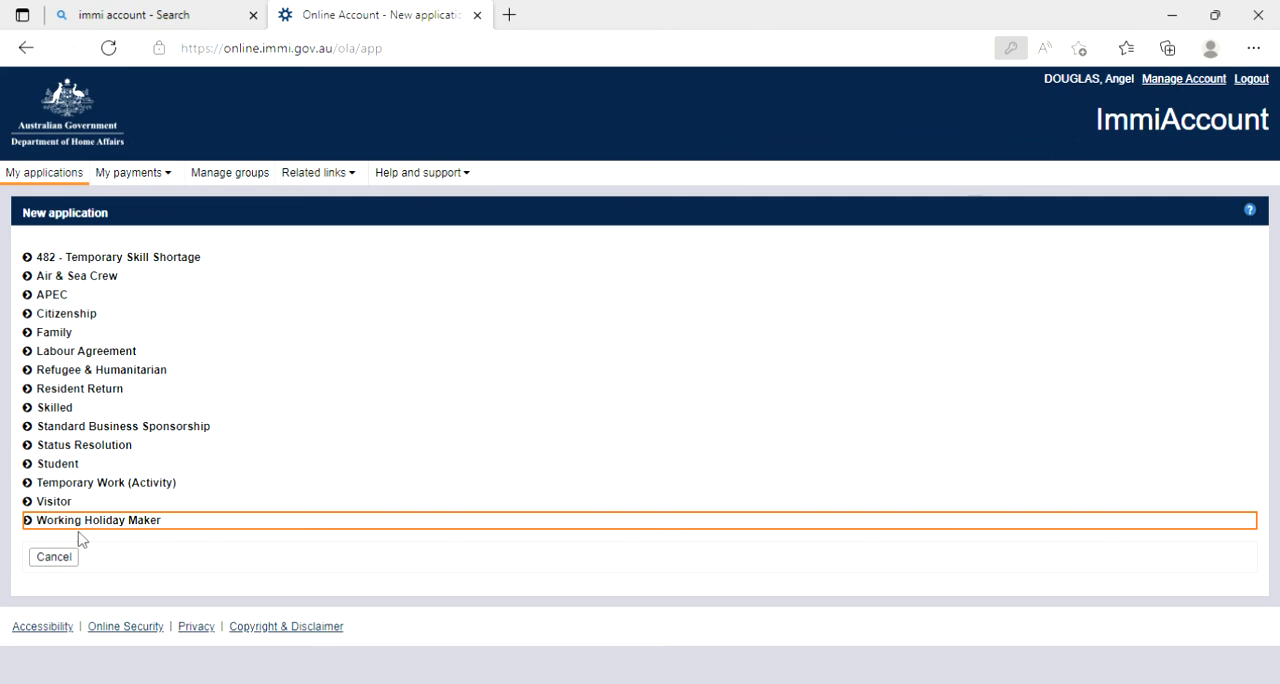
# Cancel the new application to return to the empty My applications list.
pyautogui.click(53, 557)
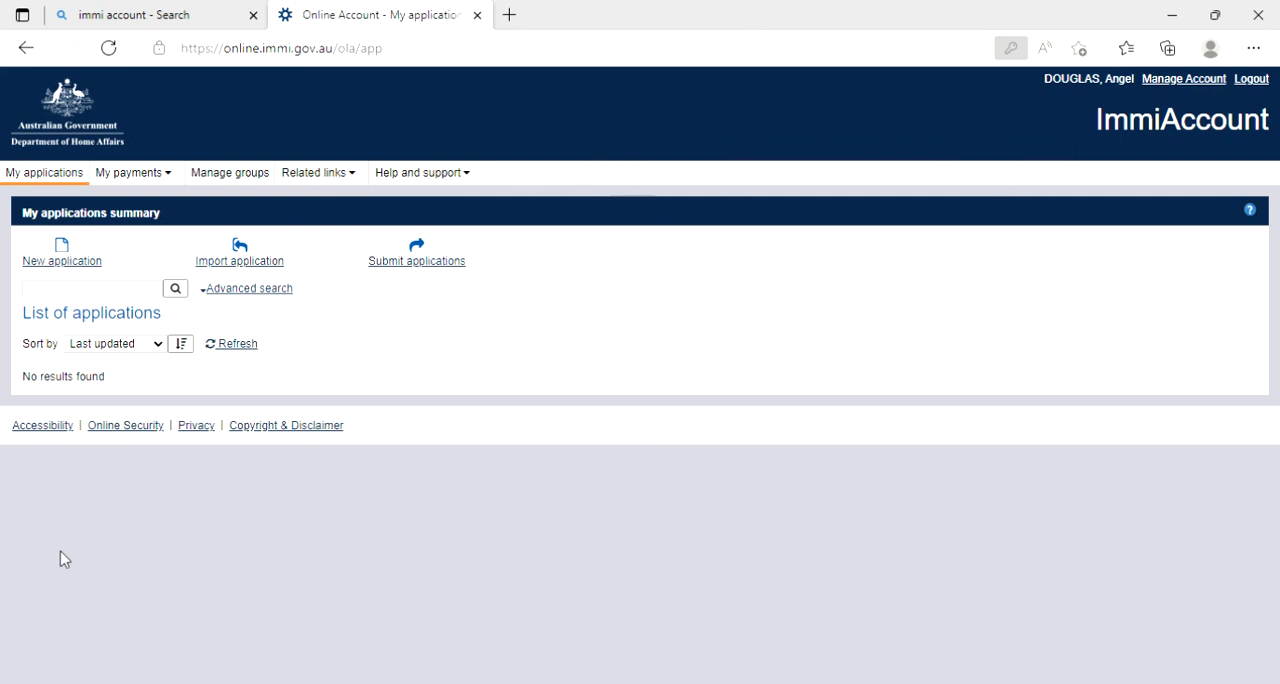
pyautogui.moveTo(646, 399)
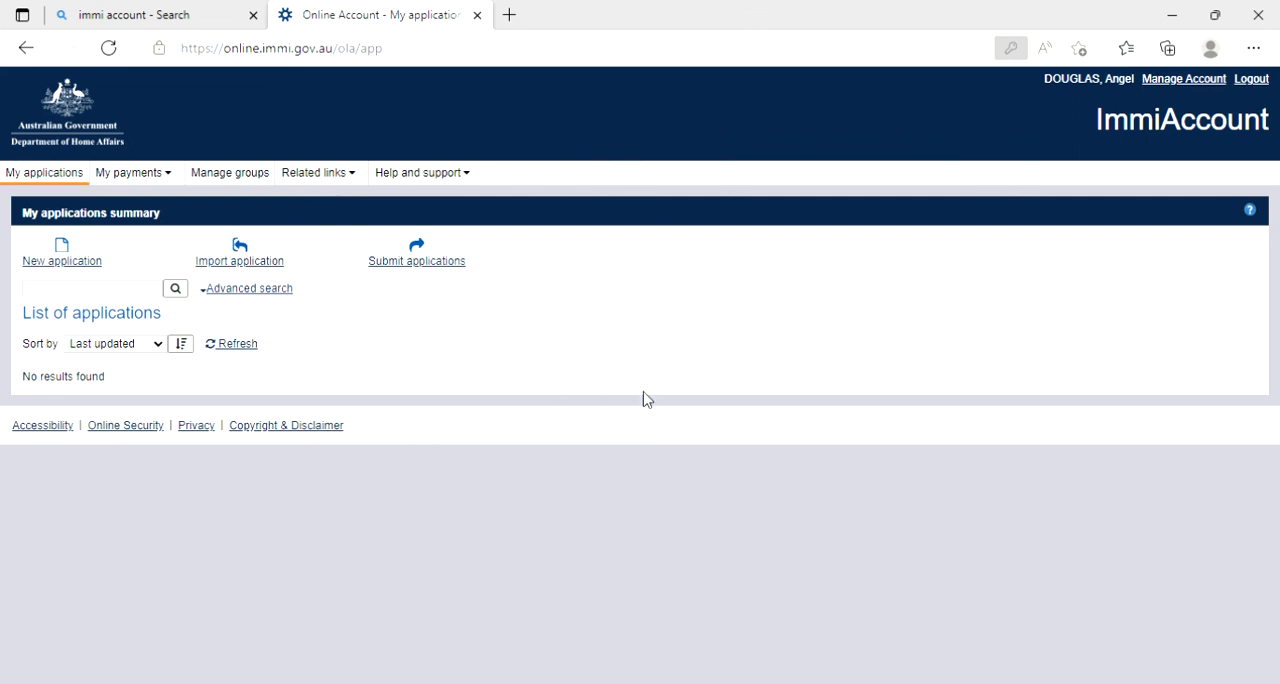